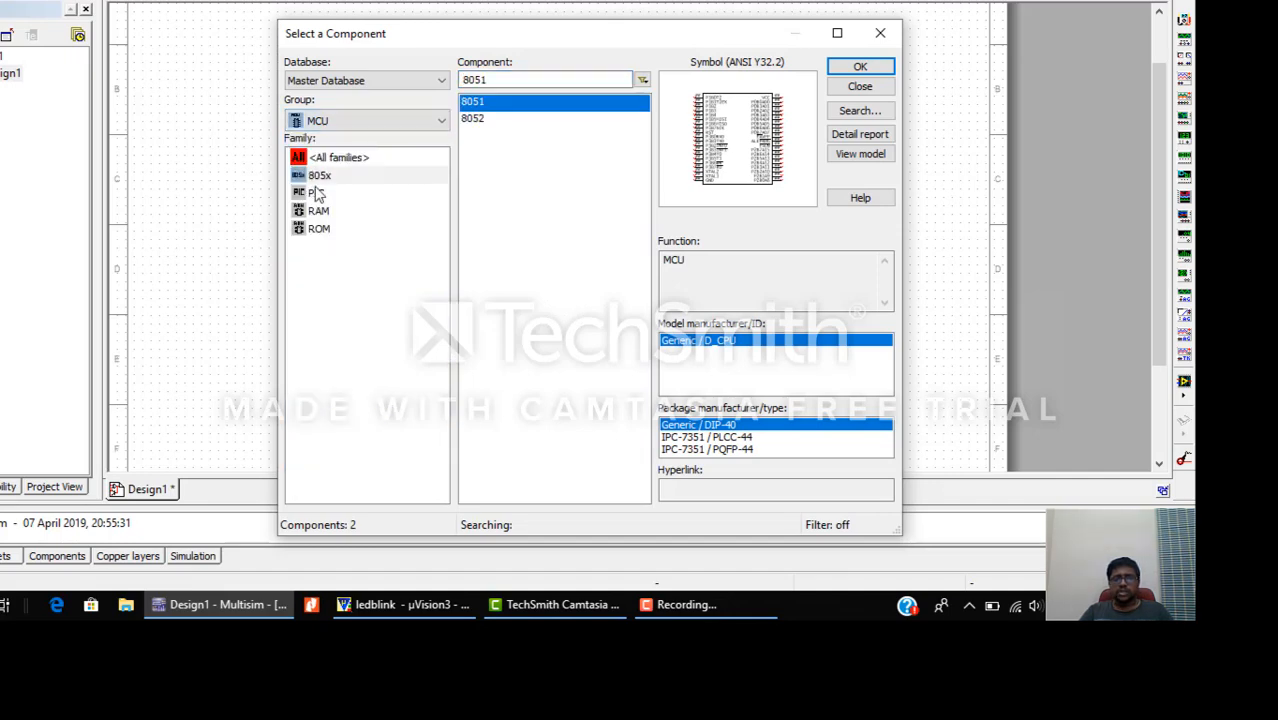
Choose the 8051 from the MCU group's 805x family and confirm it for placement.
{"action": "left_click", "coordinate": [320, 176]}
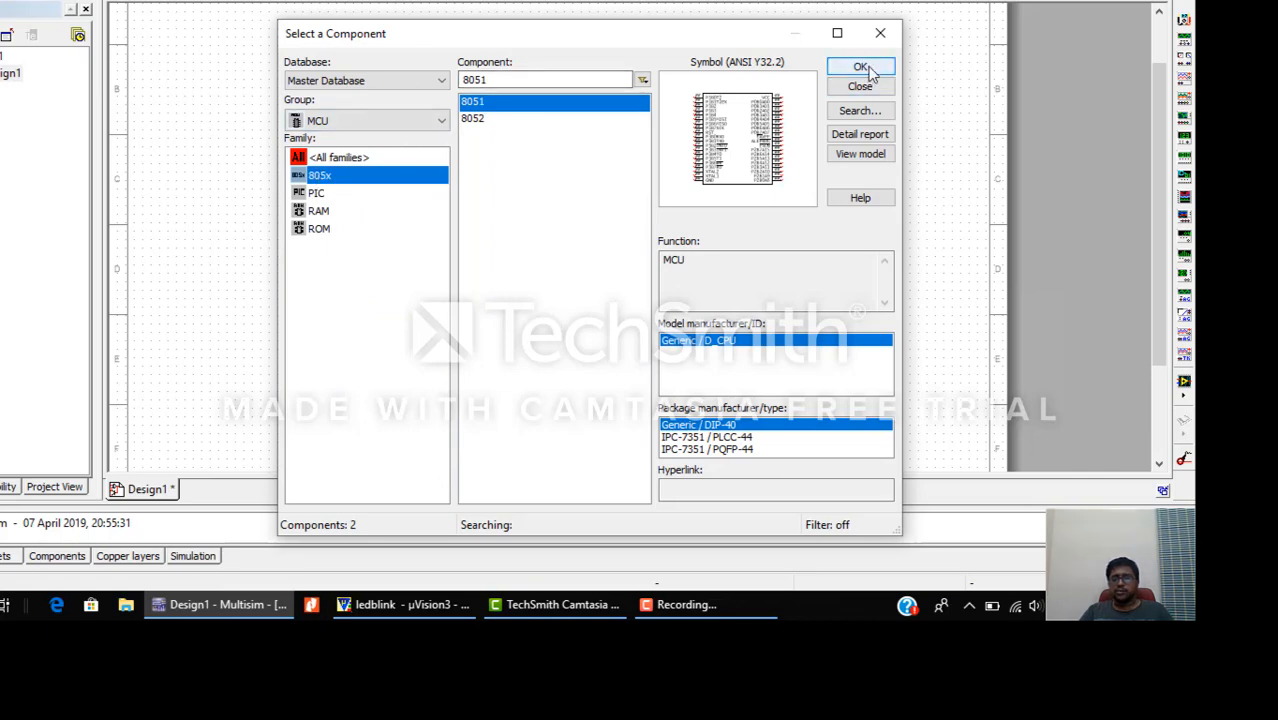
{"action": "left_click", "coordinate": [860, 66]}
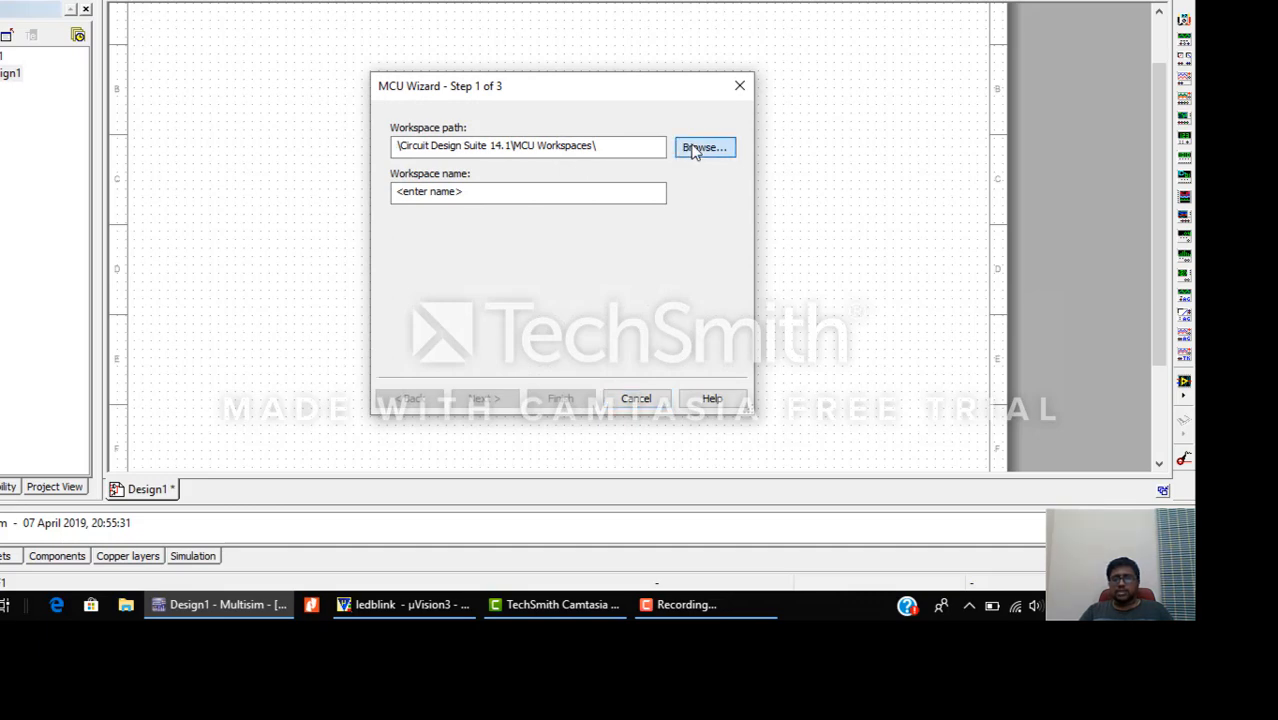
Browse to E:\2018-2019\LECTURE VIDEOS\MULTISIM as the workspace folder.
{"action": "left_click", "coordinate": [704, 148]}
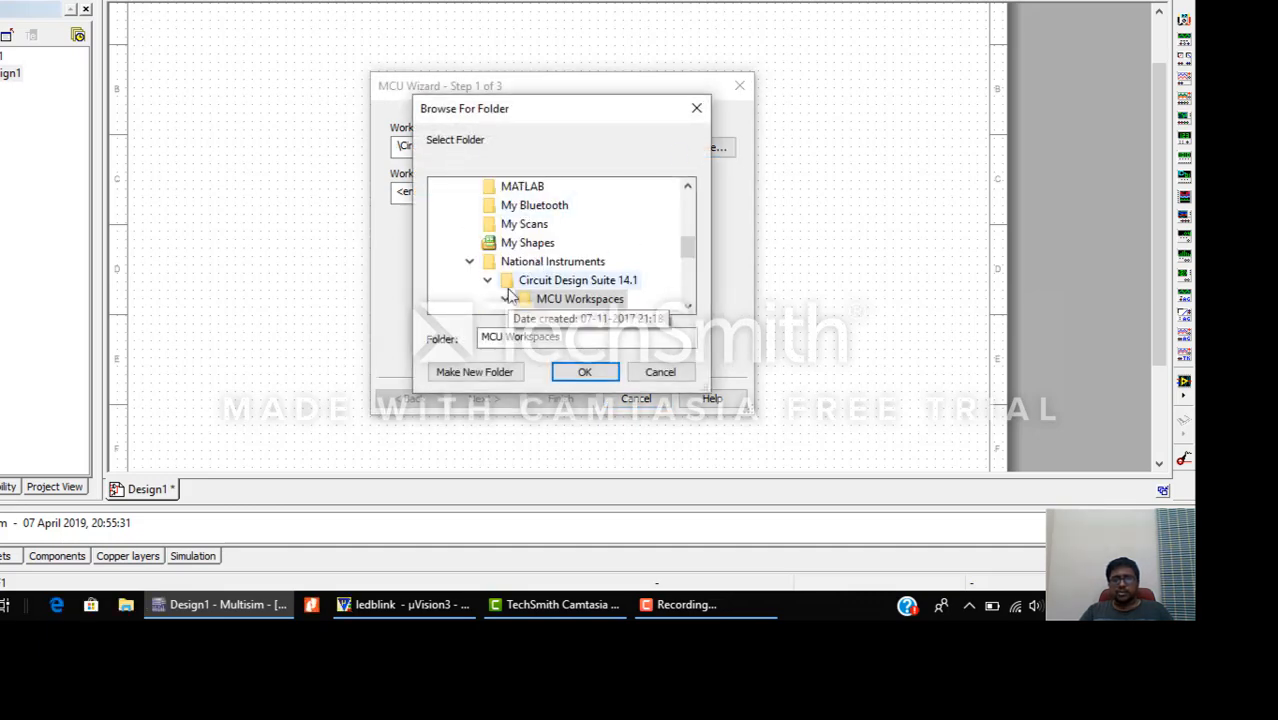
{"action": "left_click", "coordinate": [506, 300]}
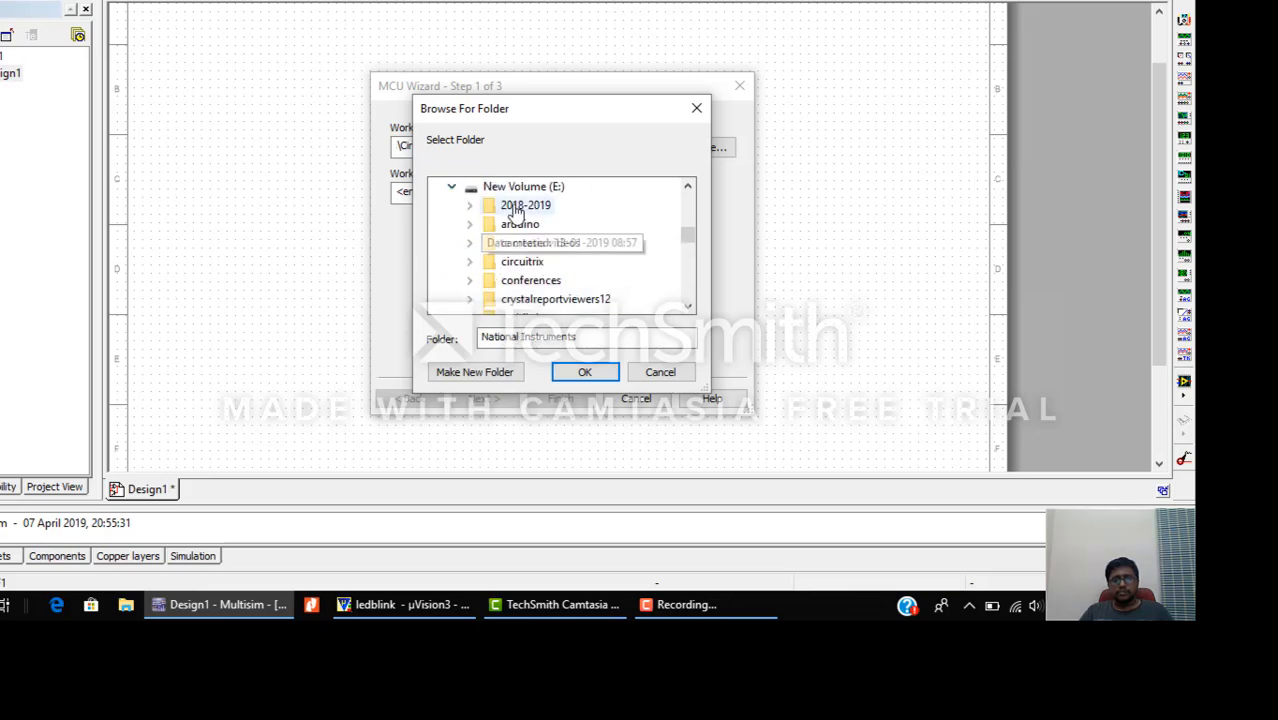
{"action": "double_click", "coordinate": [524, 204]}
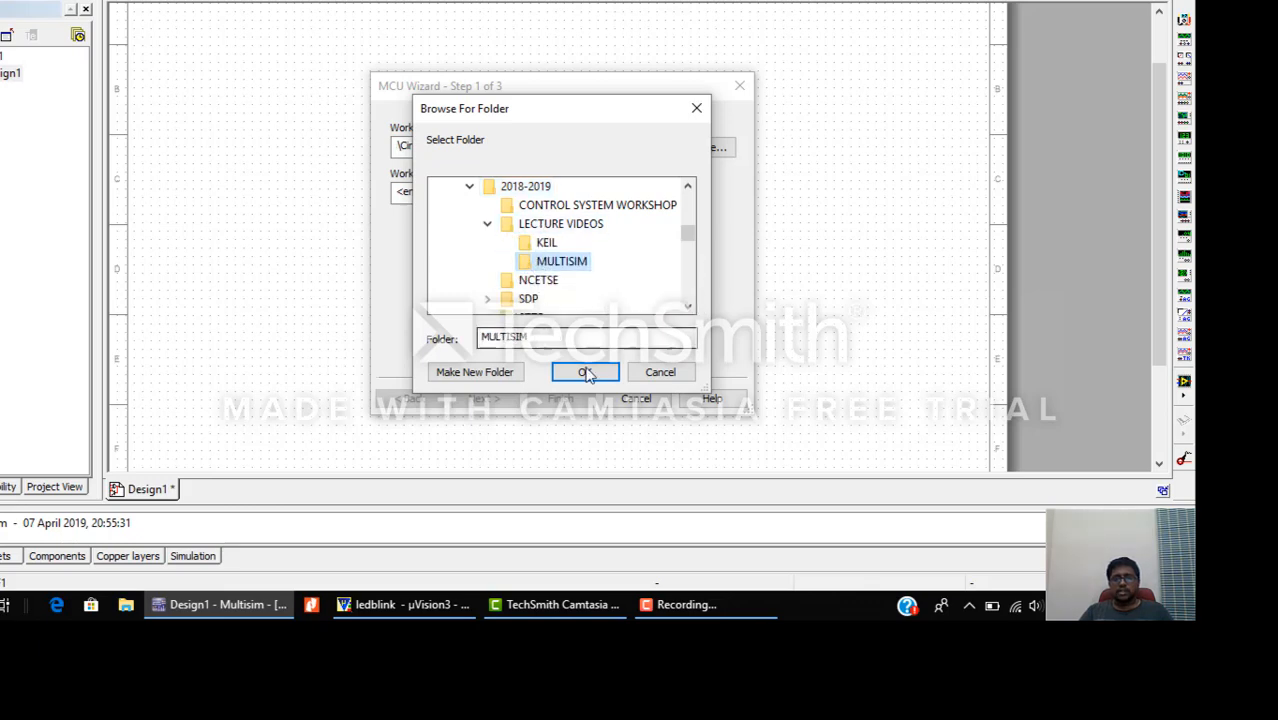
{"action": "left_click", "coordinate": [584, 370]}
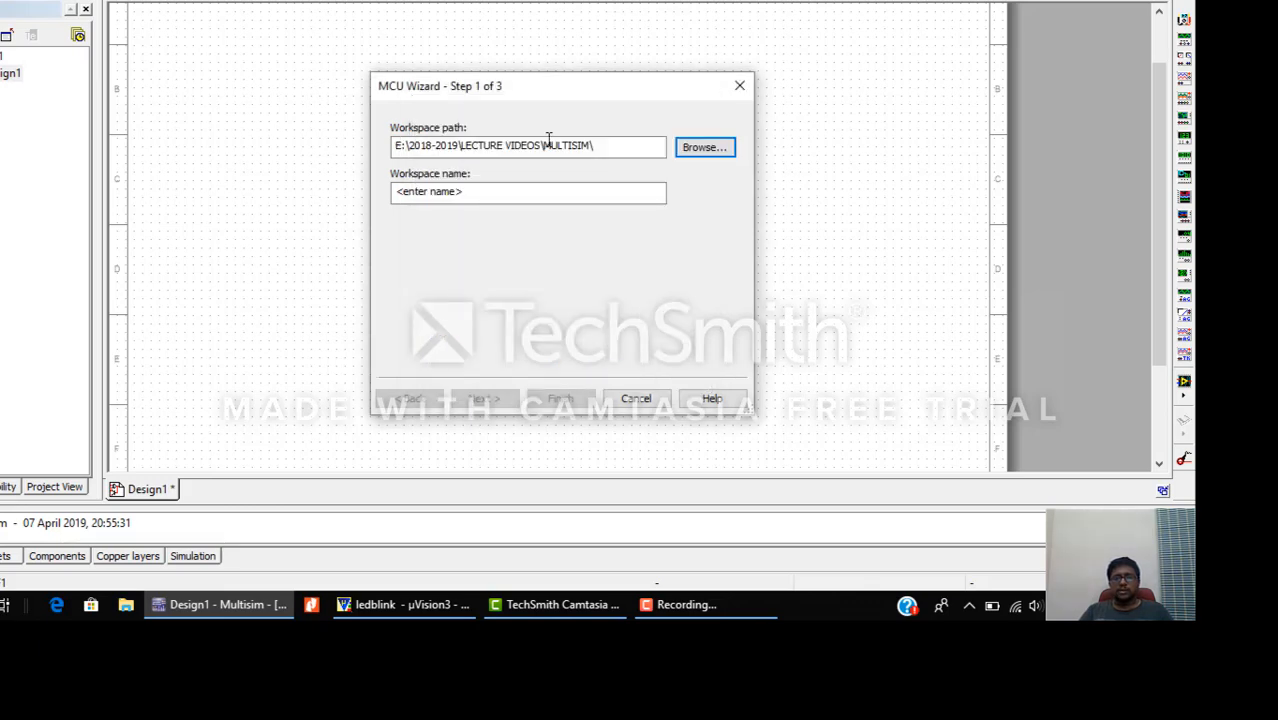
Name the workspace ledblink and advance to the project settings step.
{"action": "left_click", "coordinate": [490, 192]}
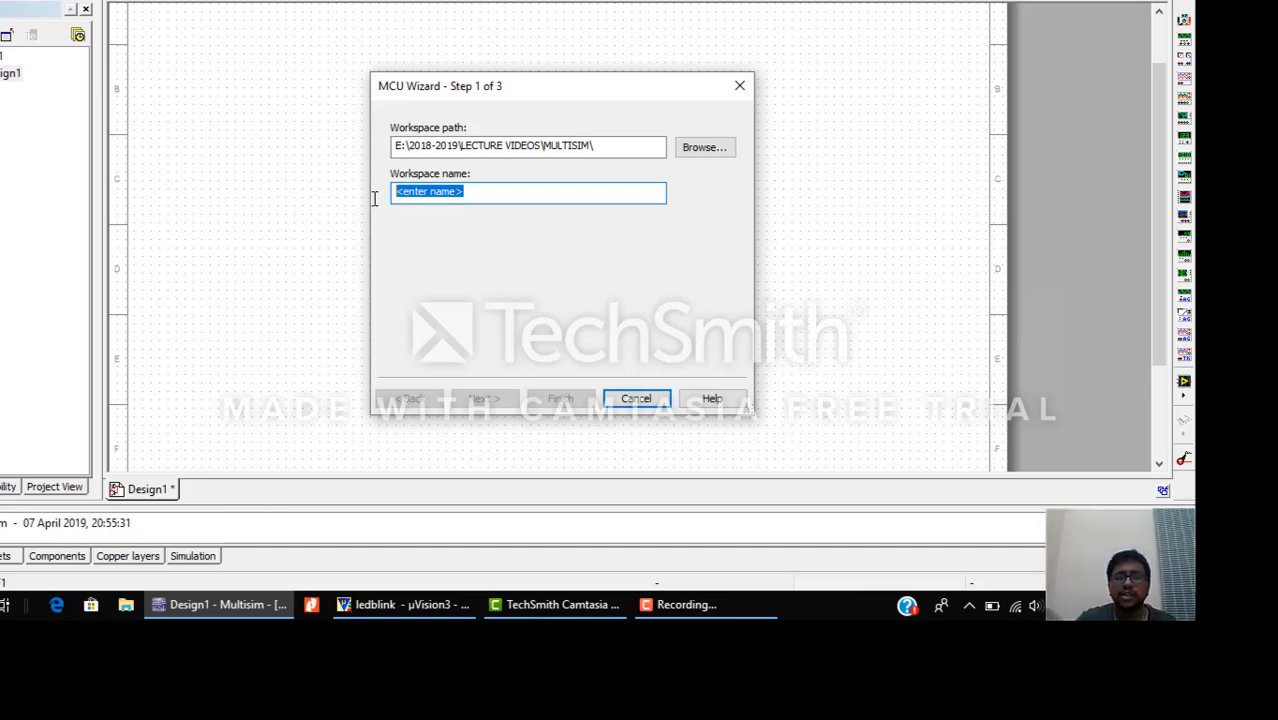
{"action": "type", "text": "ledblink"}
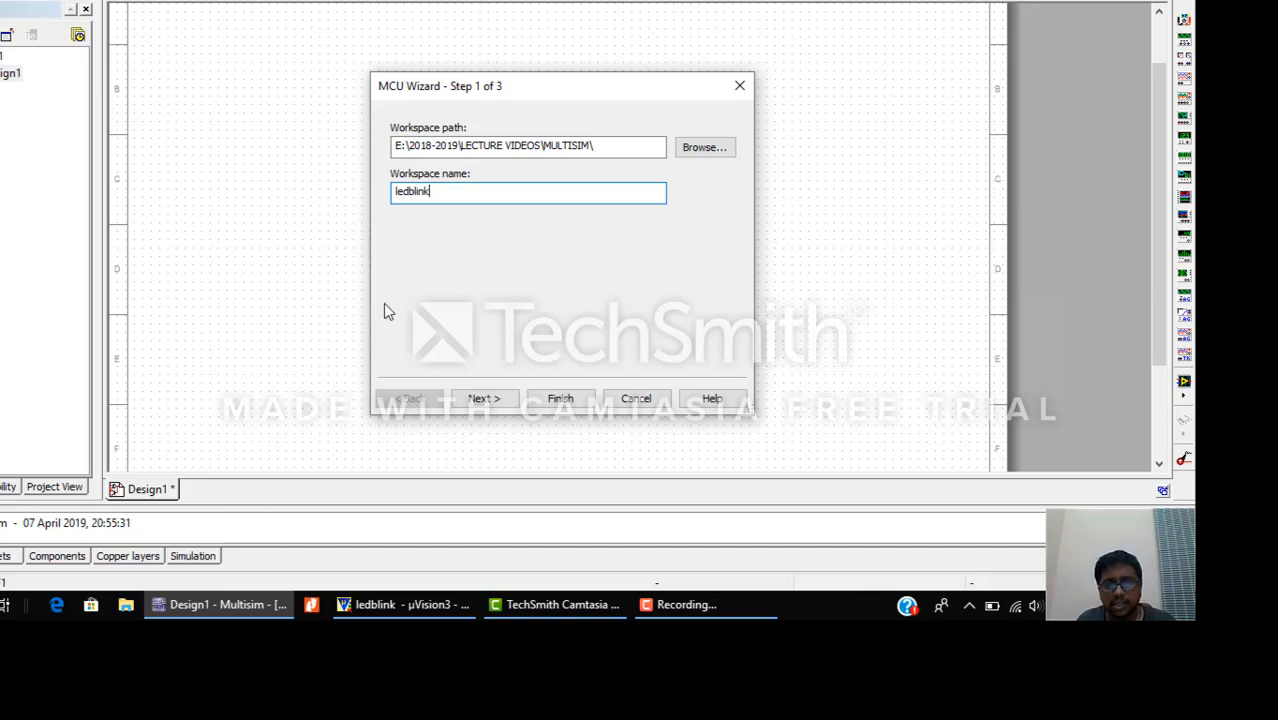
{"action": "left_click", "coordinate": [484, 398]}
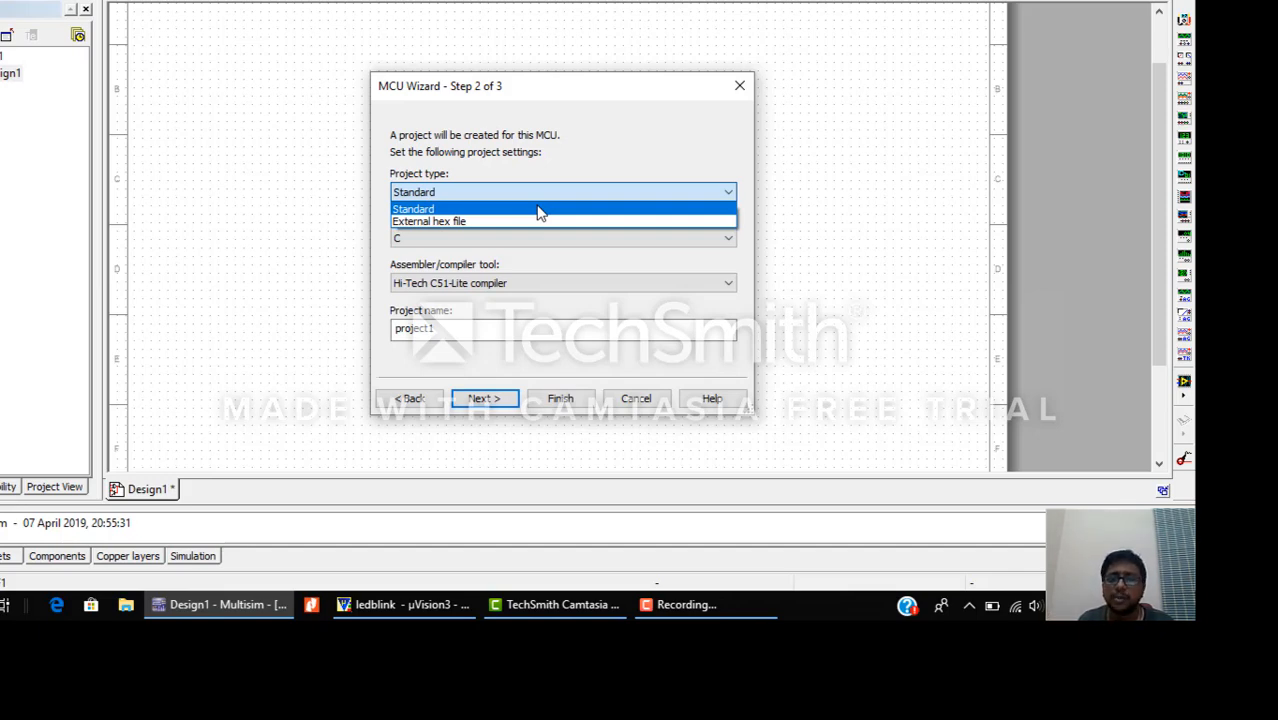
{"action": "mouse_move", "coordinate": [528, 218]}
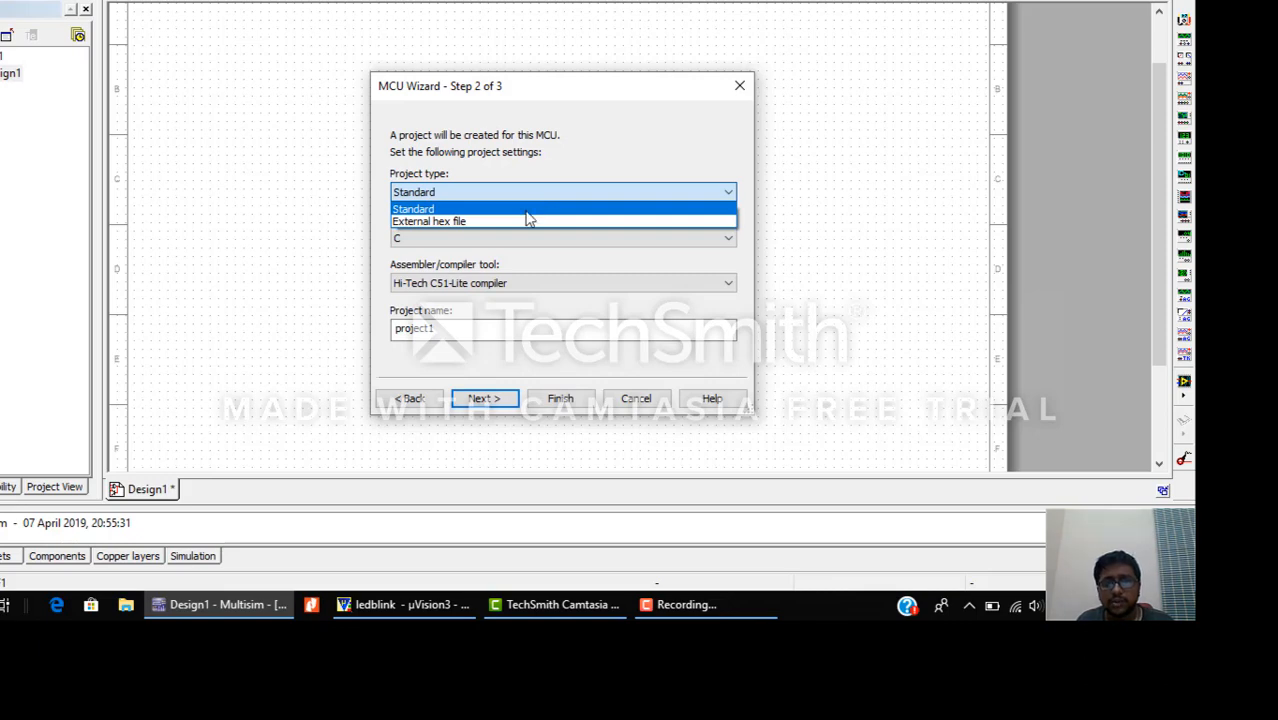
{"action": "mouse_move", "coordinate": [510, 220]}
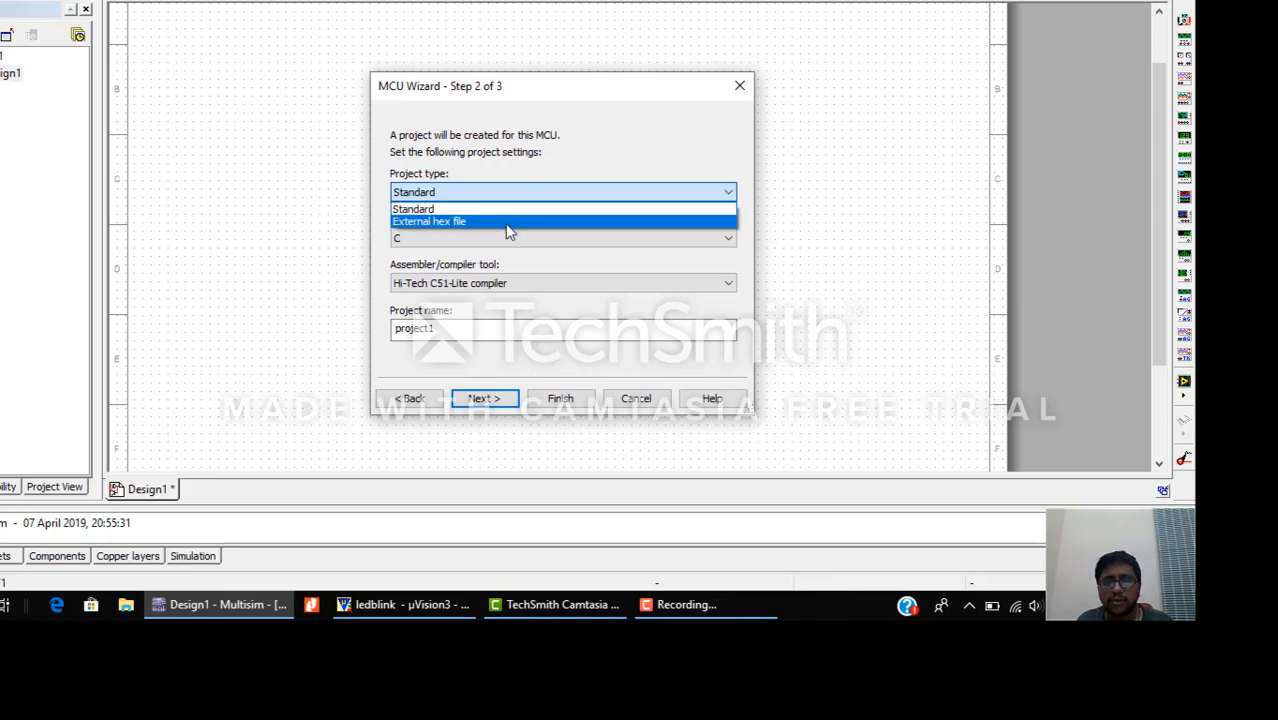
Set project type to External hex file, name the project ledblink, and advance to step 3.
{"action": "left_click", "coordinate": [428, 220]}
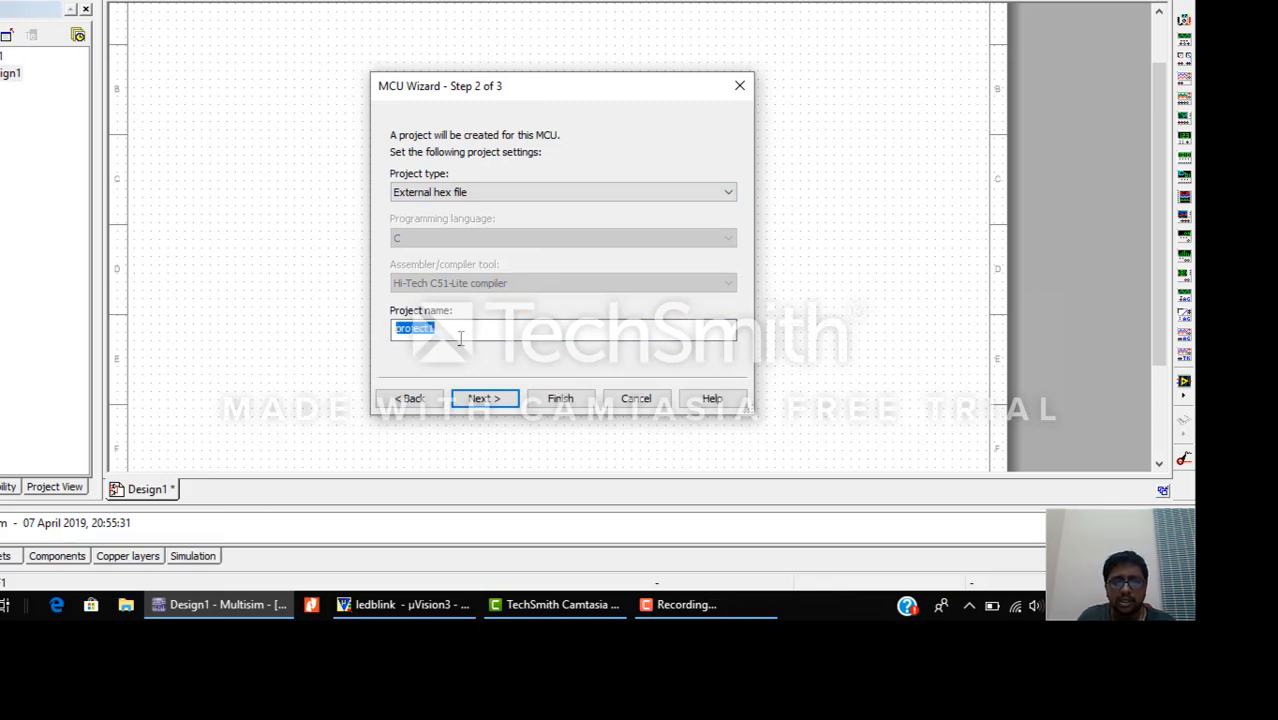
{"action": "type", "text": "ledb"}
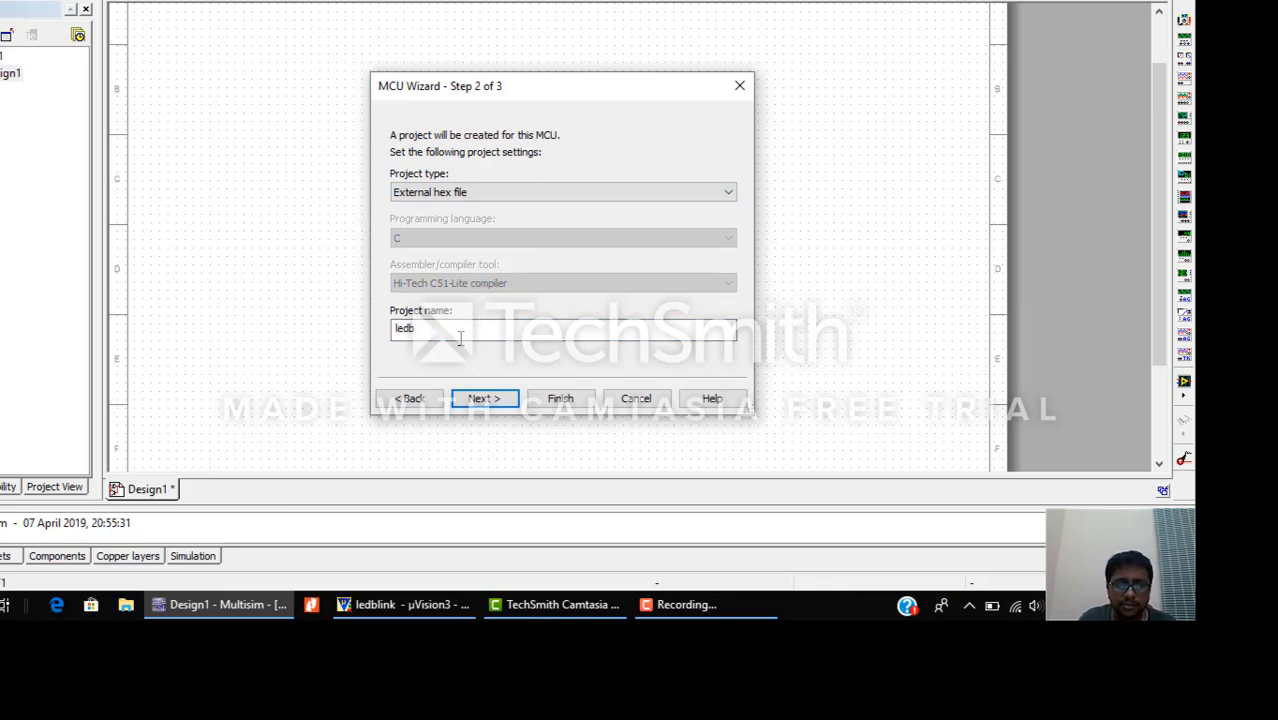
{"action": "type", "text": "link"}
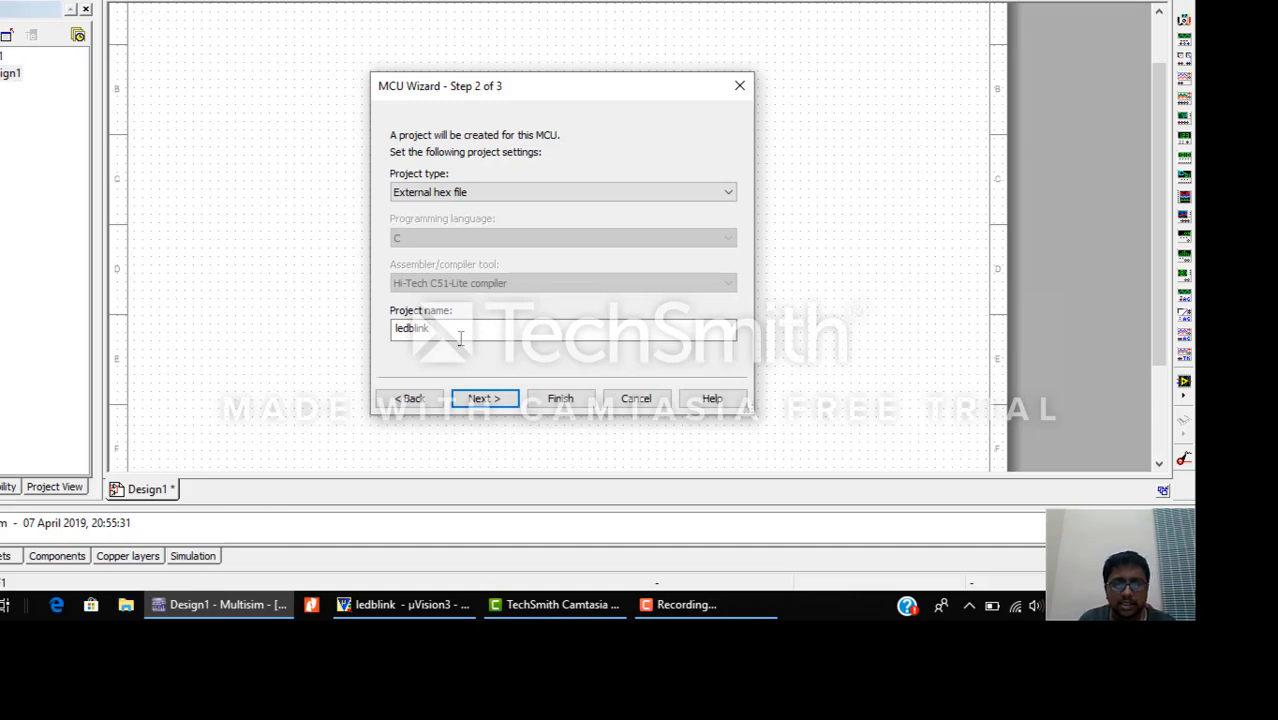
{"action": "left_click", "coordinate": [484, 398]}
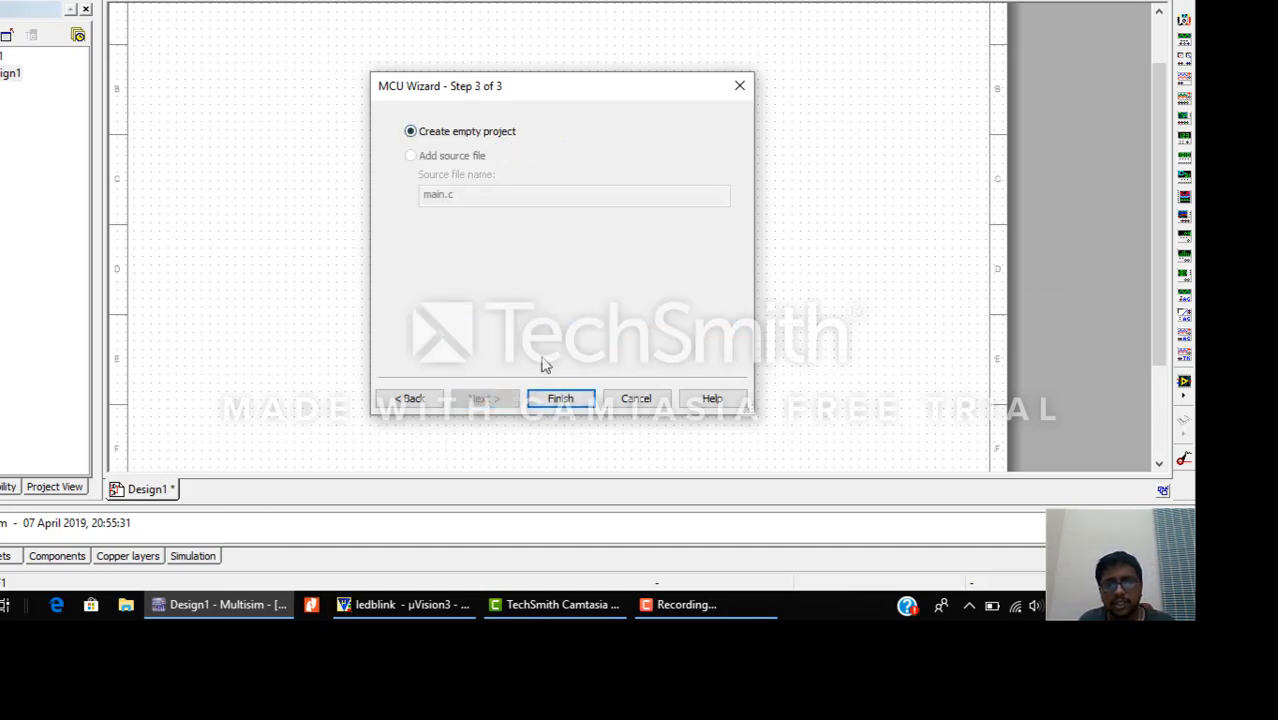
Finish the MCU wizard and place the 8051 on the sheet as U1.
{"action": "left_click", "coordinate": [560, 398]}
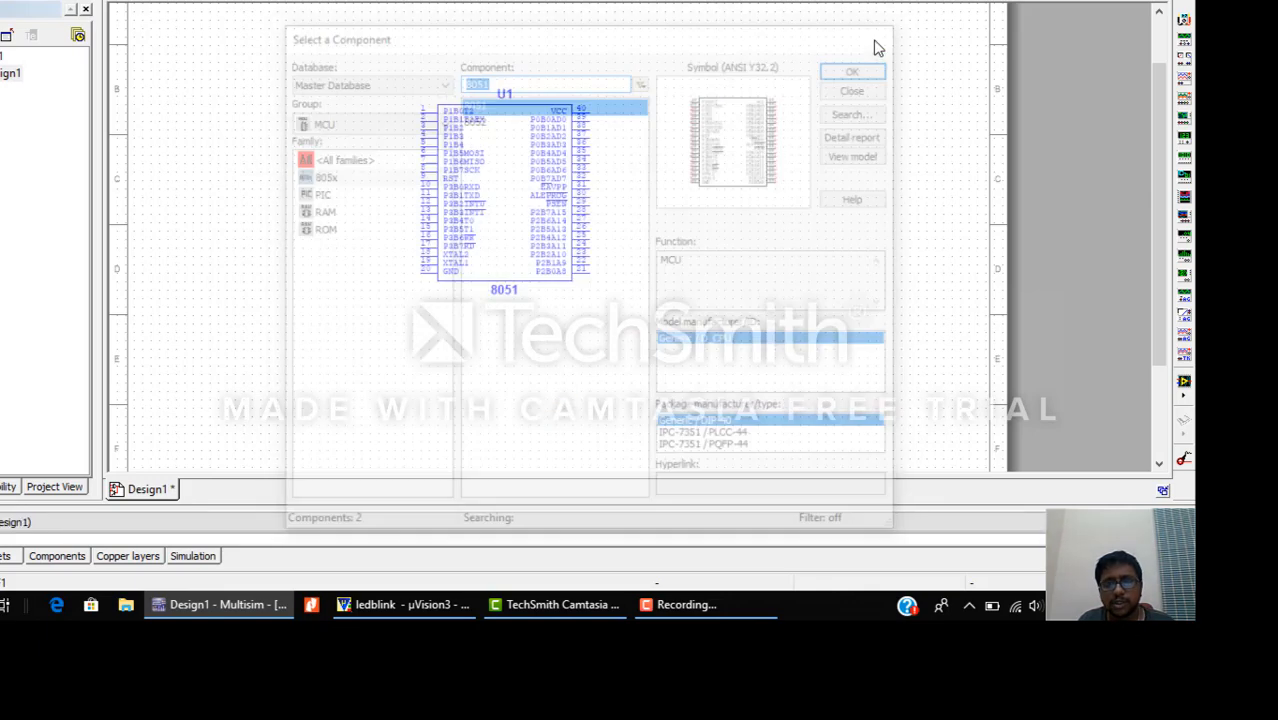
{"action": "left_click", "coordinate": [850, 72]}
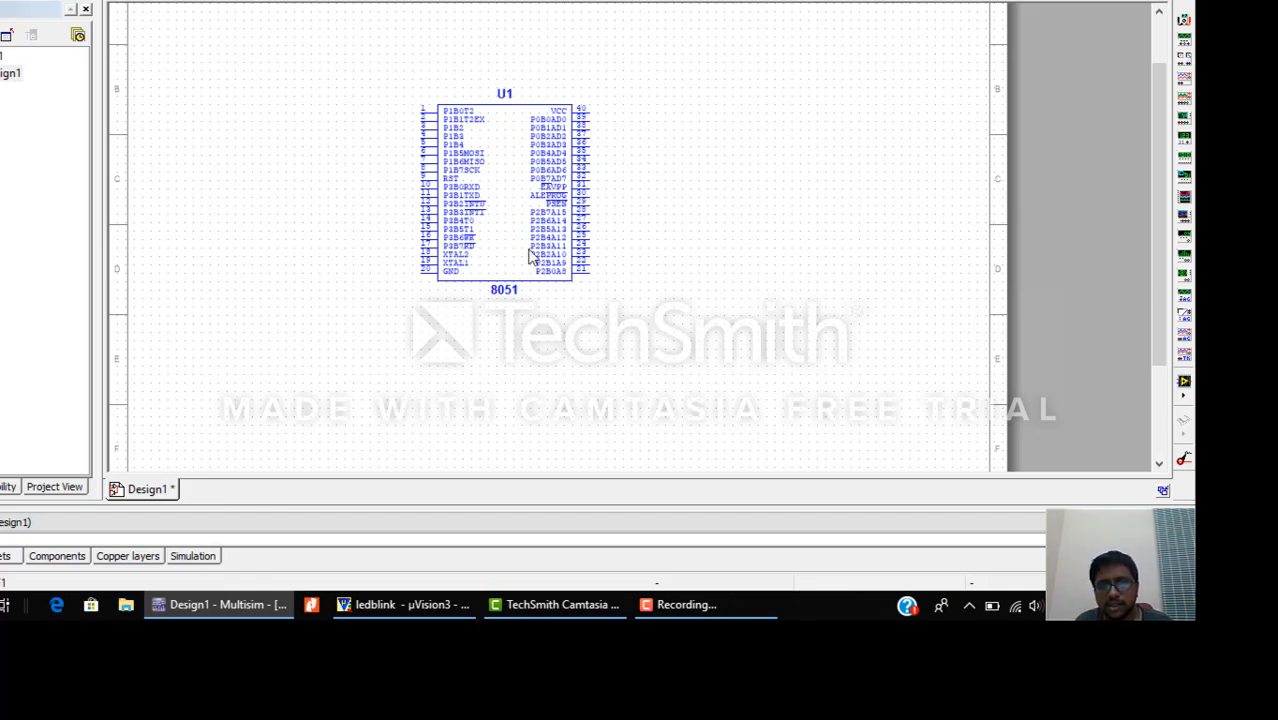
{"action": "mouse_move", "coordinate": [192, 58]}
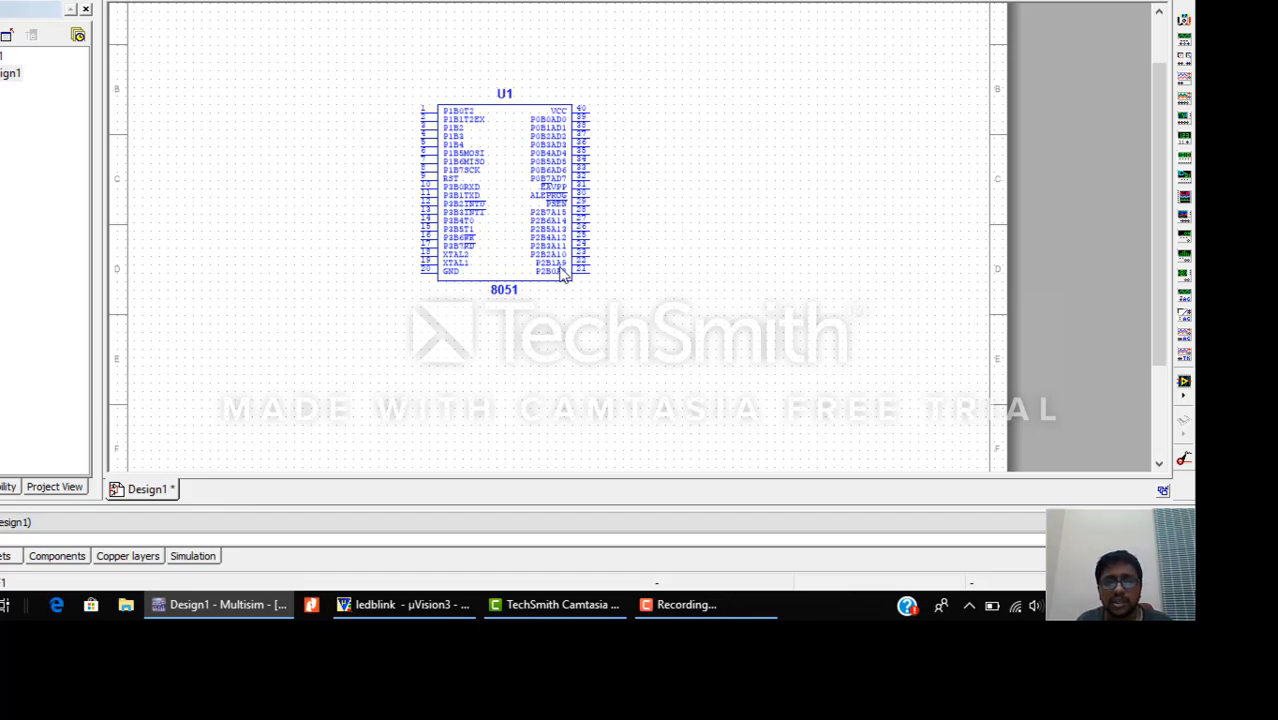
{"action": "mouse_move", "coordinate": [224, 56]}
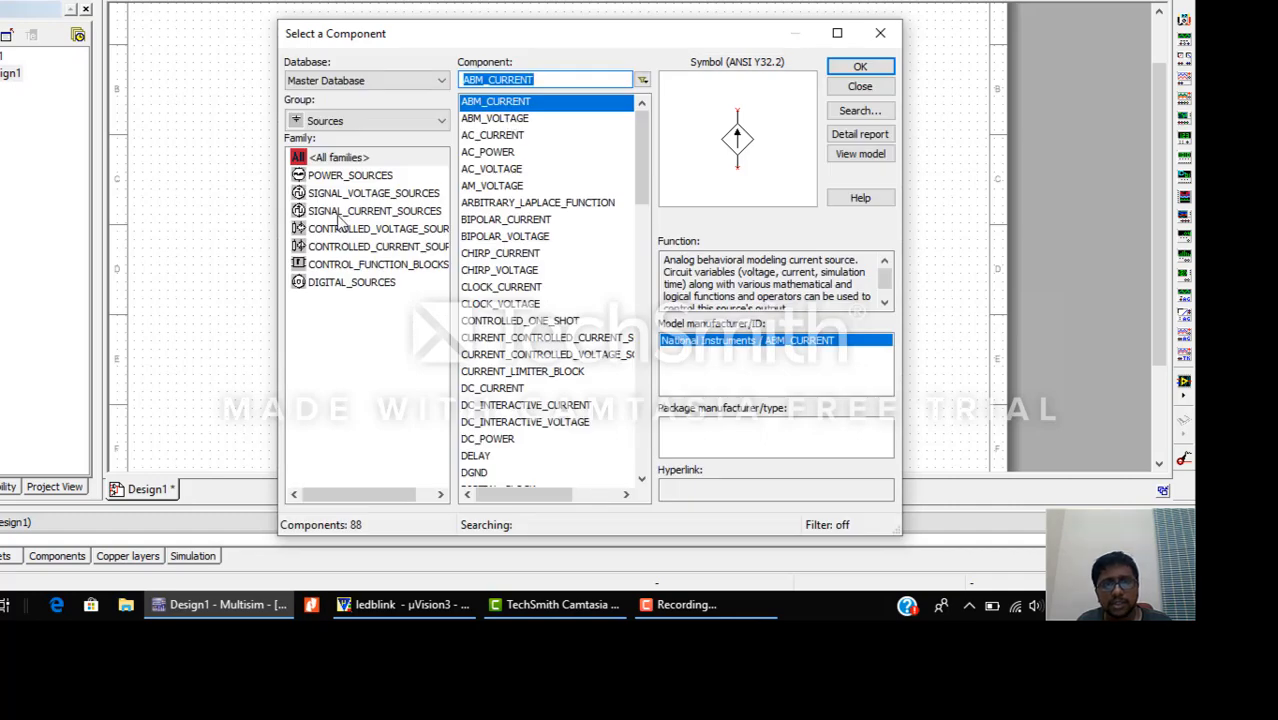
Choose VCC from the Sources group's POWER_SOURCES family and confirm it for placement.
{"action": "left_click", "coordinate": [350, 176]}
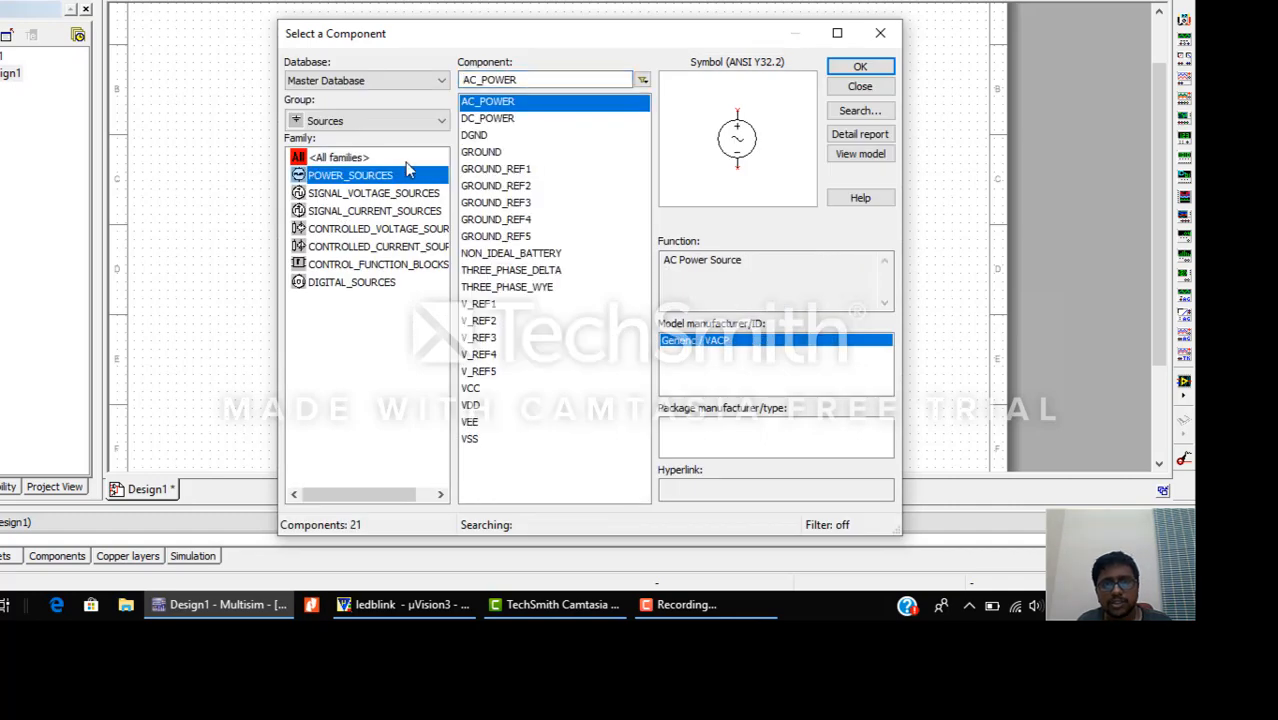
{"action": "mouse_move", "coordinate": [480, 396]}
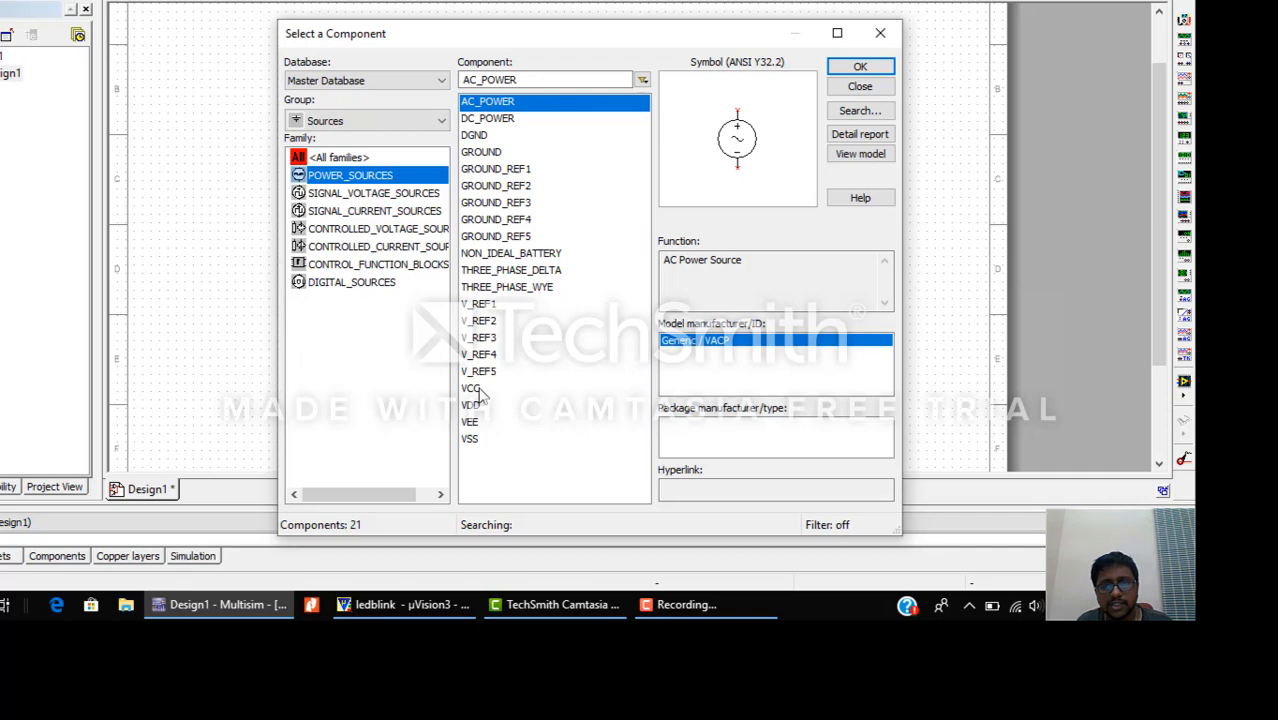
{"action": "left_click", "coordinate": [858, 66]}
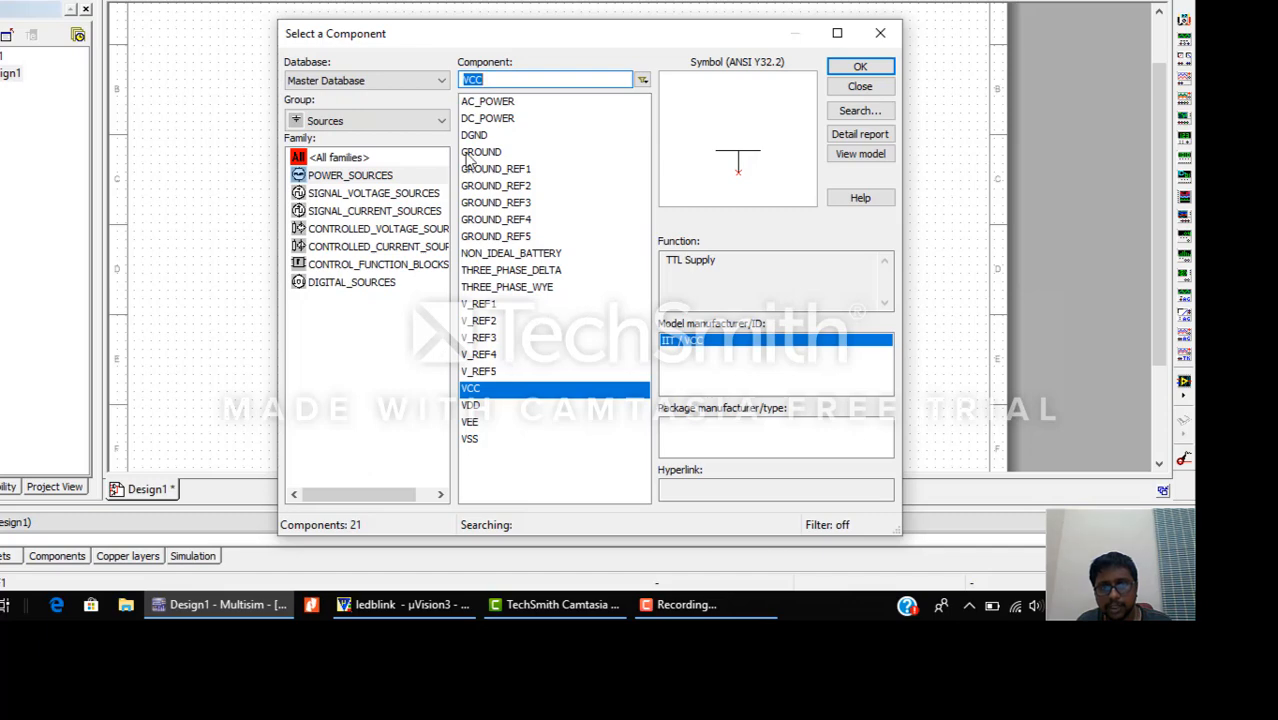
{"action": "left_click", "coordinate": [860, 66]}
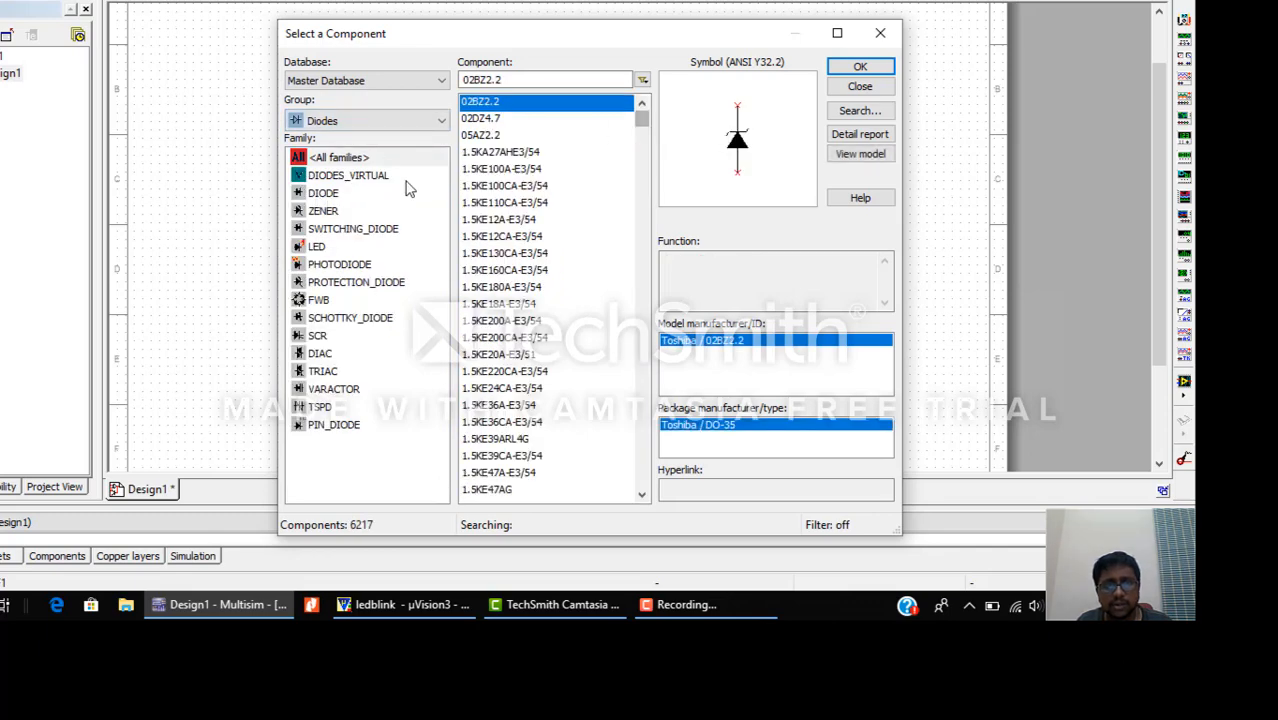
Choose LED_red from the Diodes group's LED family and confirm it for placement.
{"action": "left_click", "coordinate": [316, 246]}
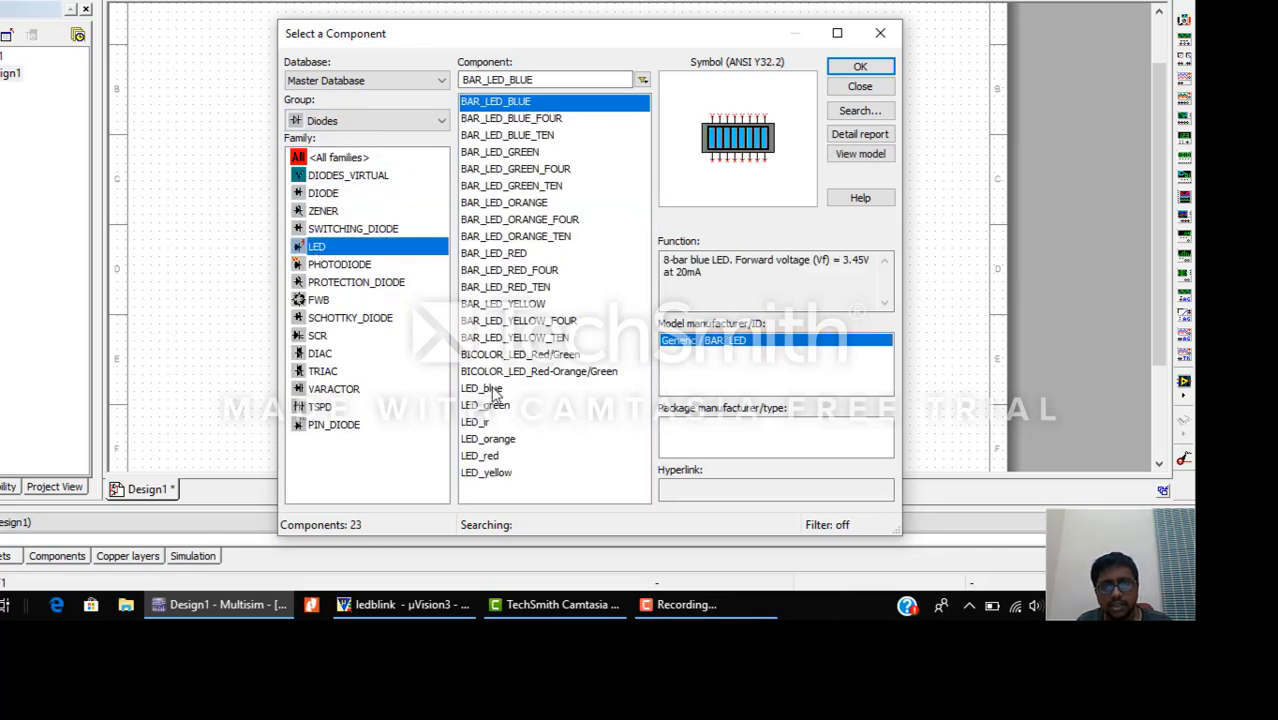
{"action": "left_click", "coordinate": [480, 456]}
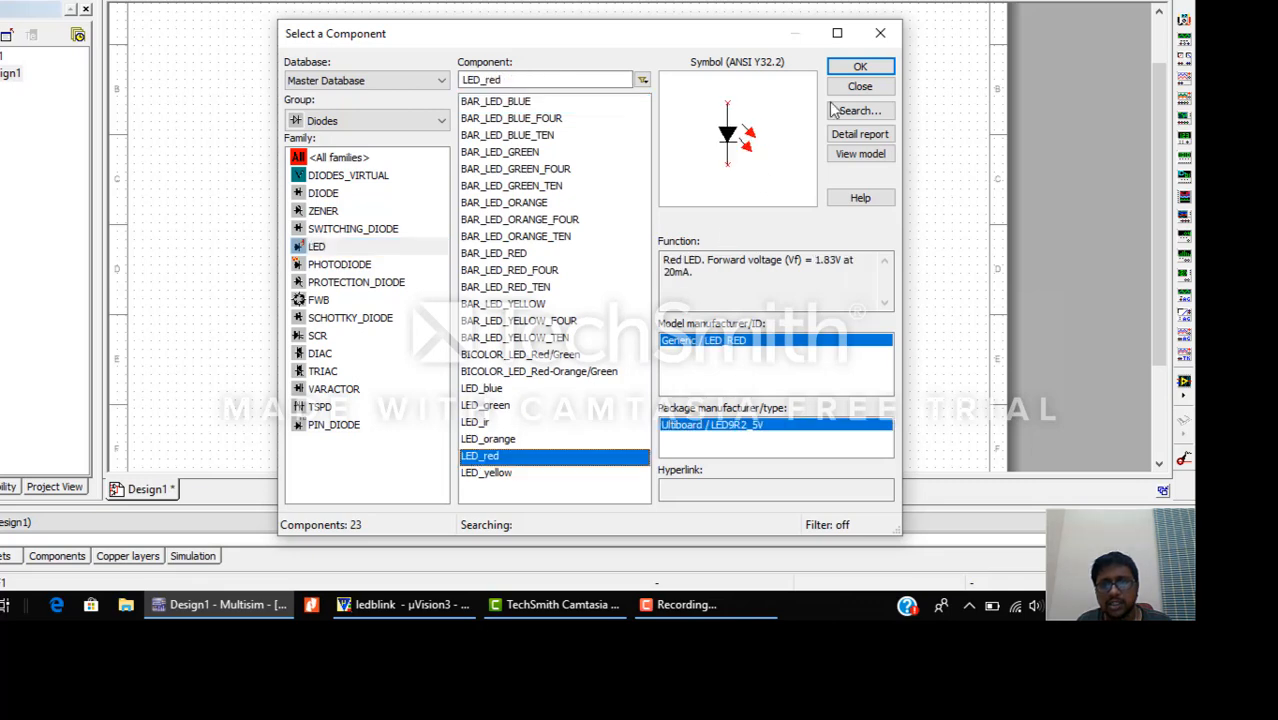
{"action": "left_click", "coordinate": [860, 66]}
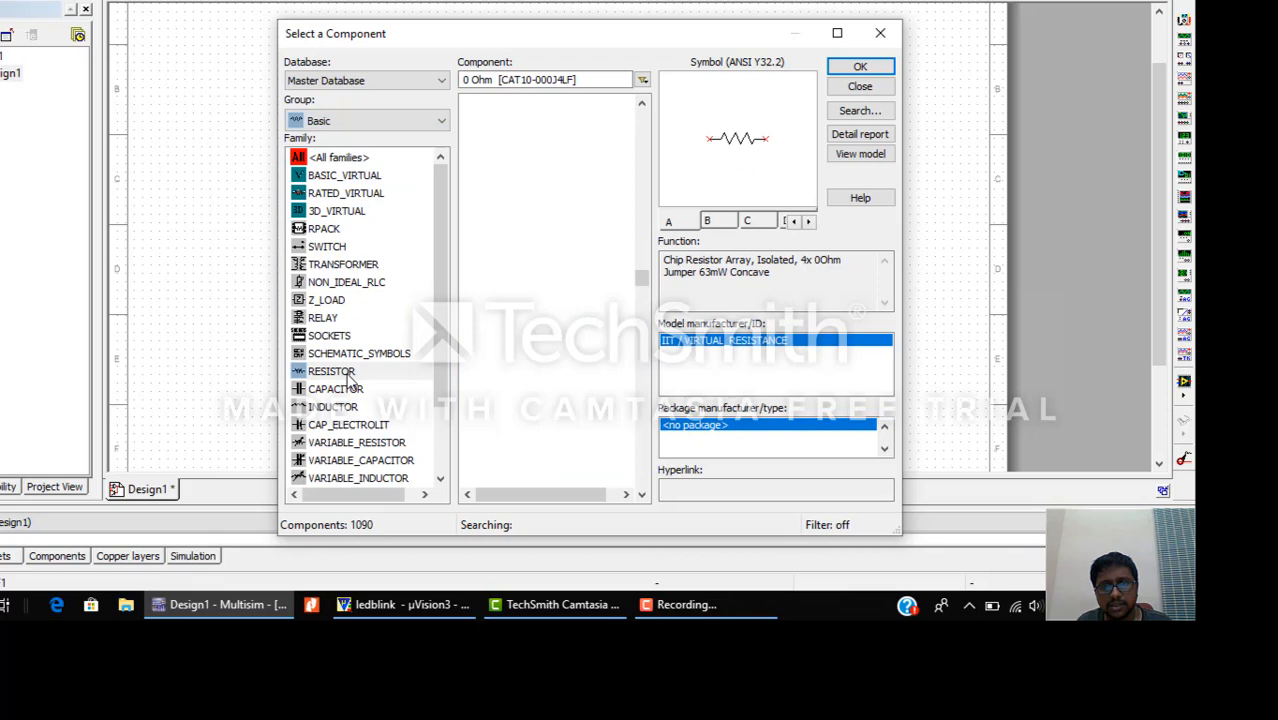
Choose a 1k resistor from the Basic RESISTOR family and confirm it for placement.
{"action": "left_click", "coordinate": [332, 370]}
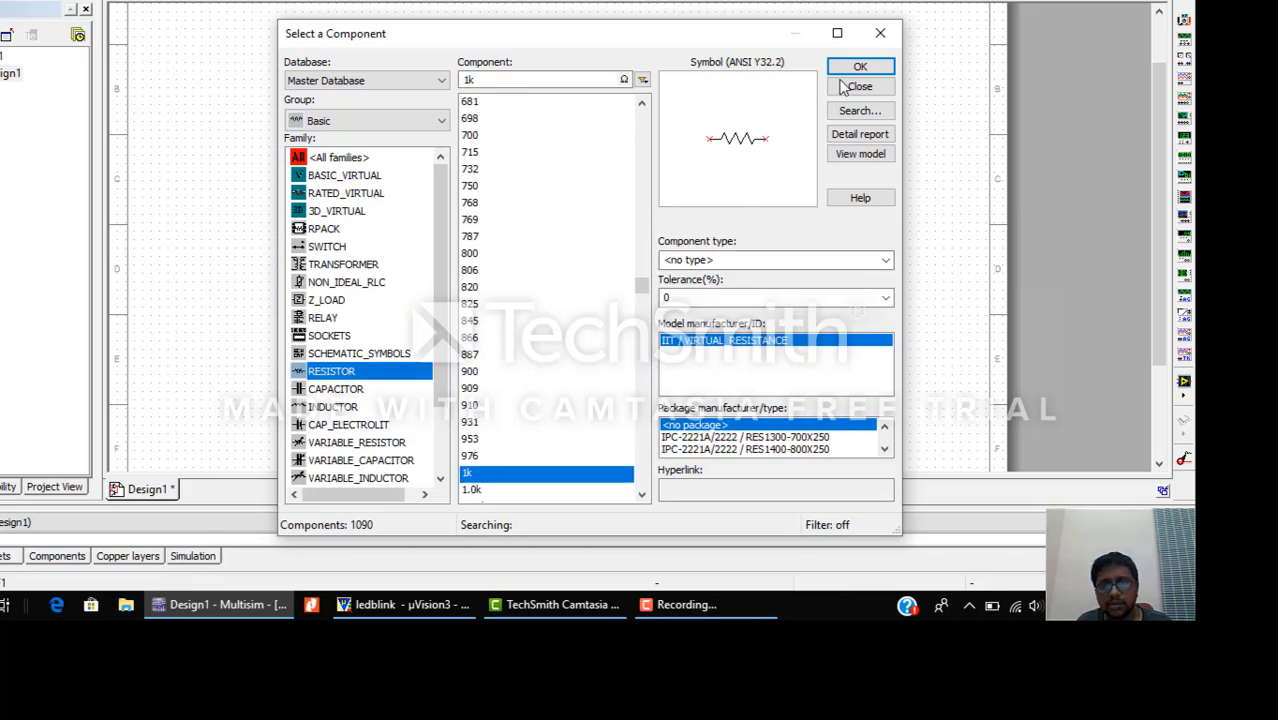
{"action": "left_click", "coordinate": [860, 66]}
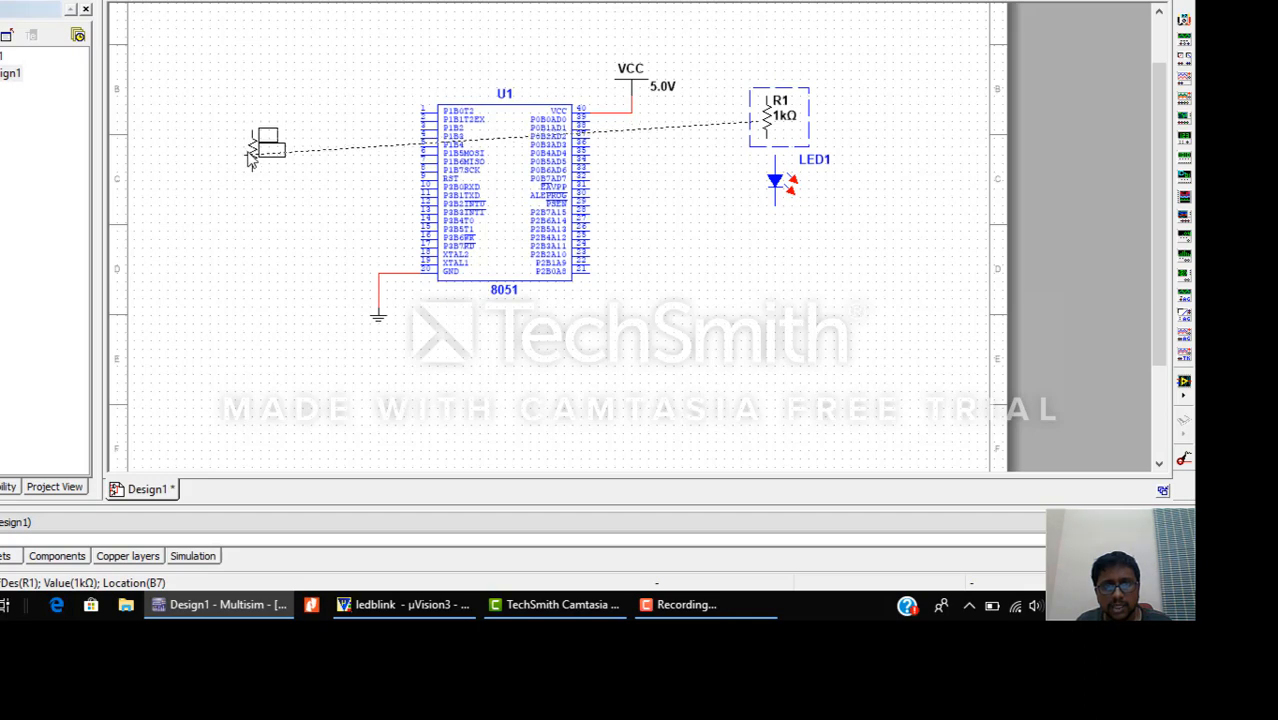
Move R1 and LED1 beside U1 and change R1's resistance to 220 Ω.
{"action": "left_click_drag", "start_coordinate": [780, 114], "coordinate": [264, 140]}
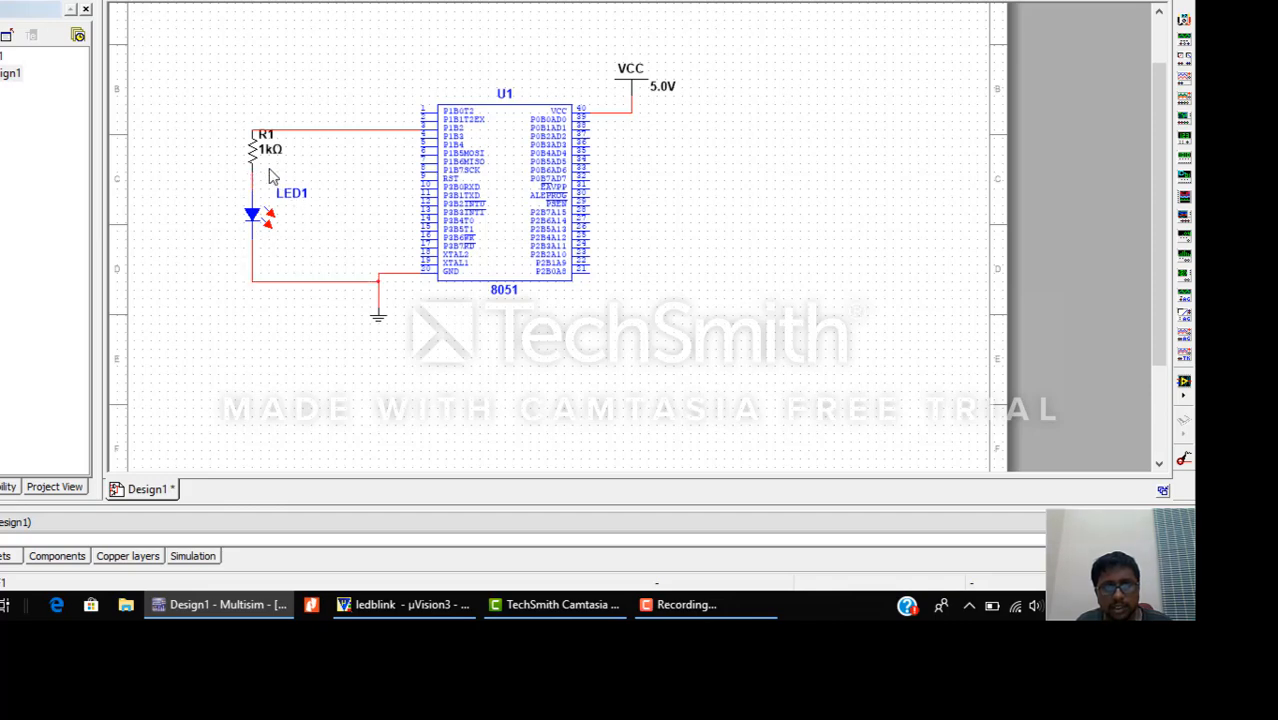
{"action": "double_click", "coordinate": [264, 148]}
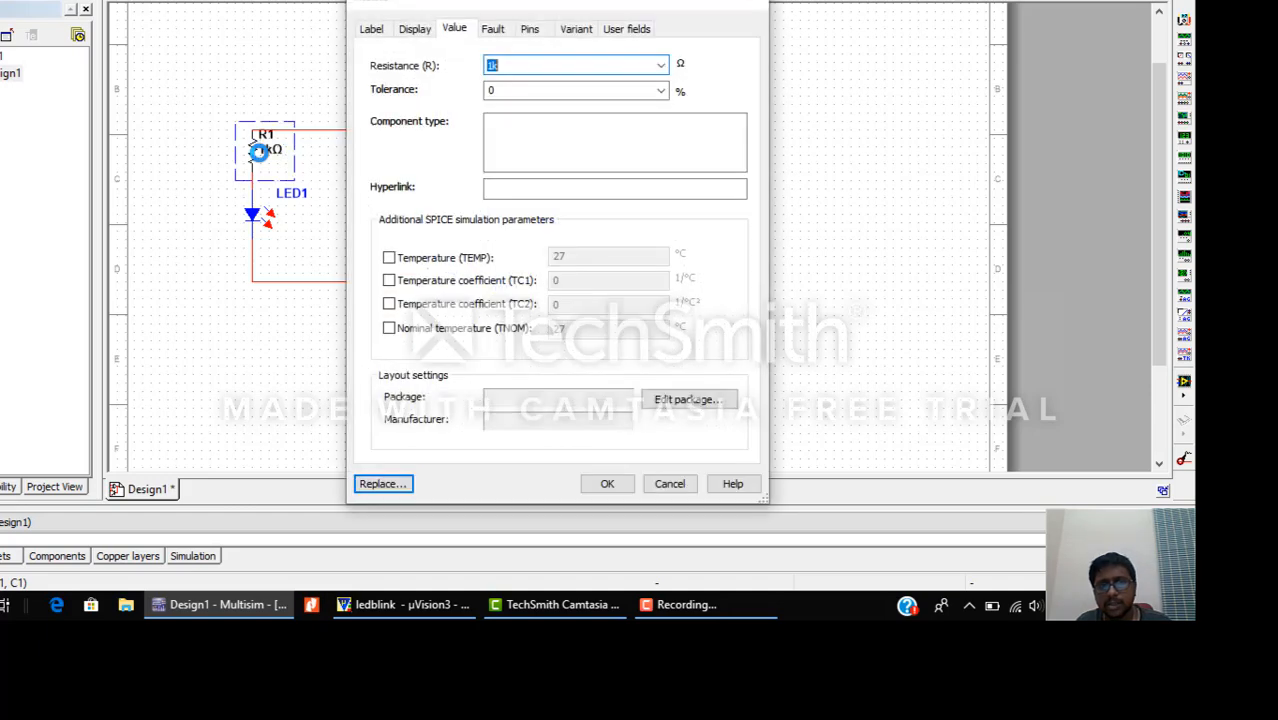
{"action": "type", "text": "220"}
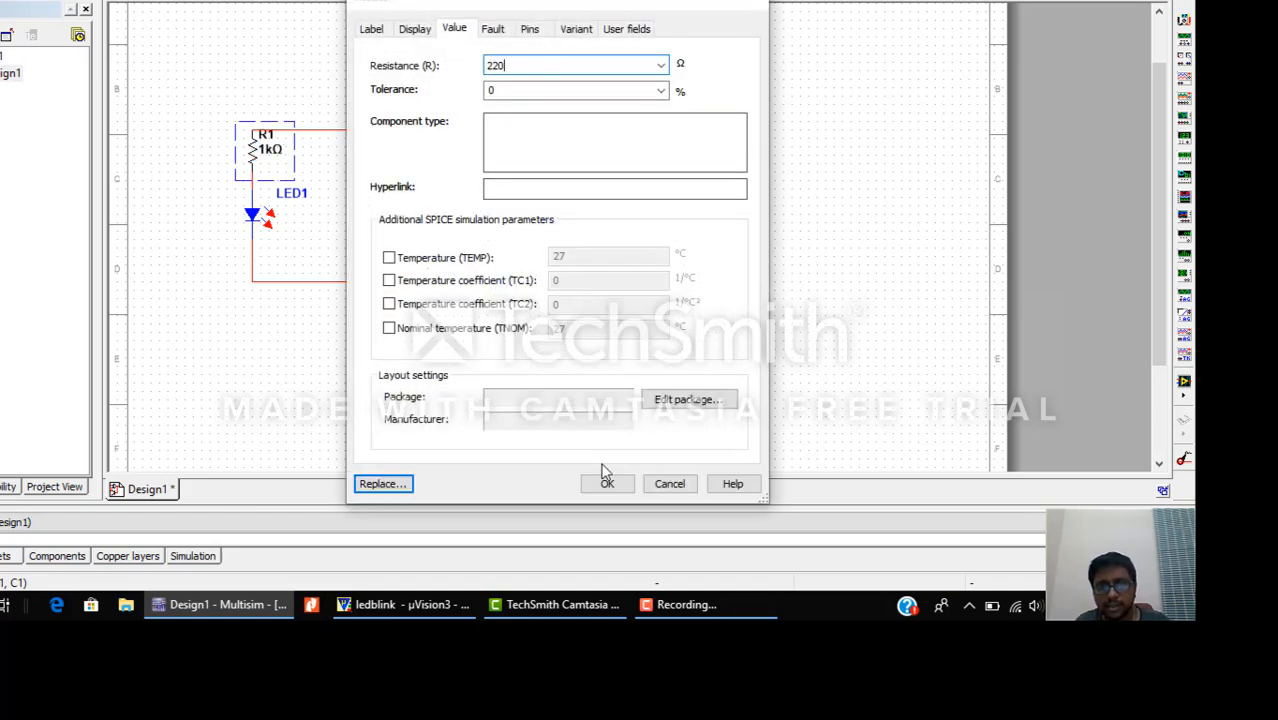
Set LED1's on current (Ion) to 0.1 A in its Value properties.
{"action": "left_click", "coordinate": [606, 482]}
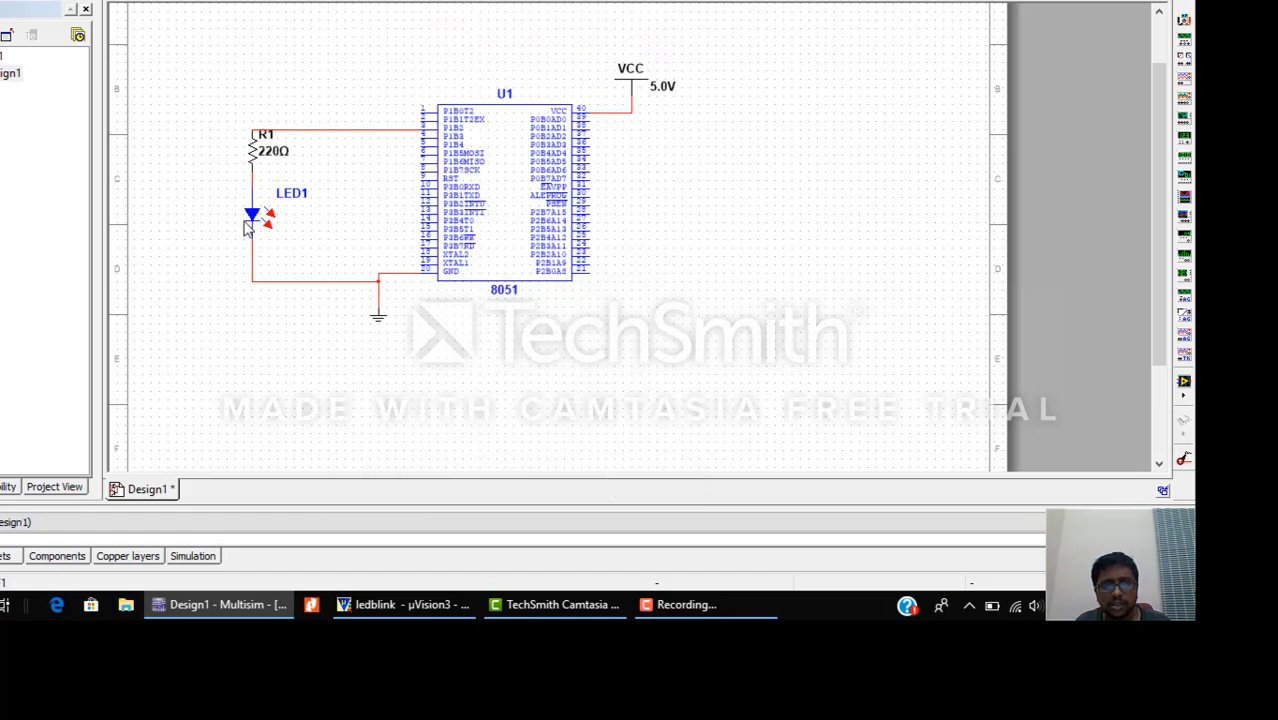
{"action": "left_click", "coordinate": [252, 216]}
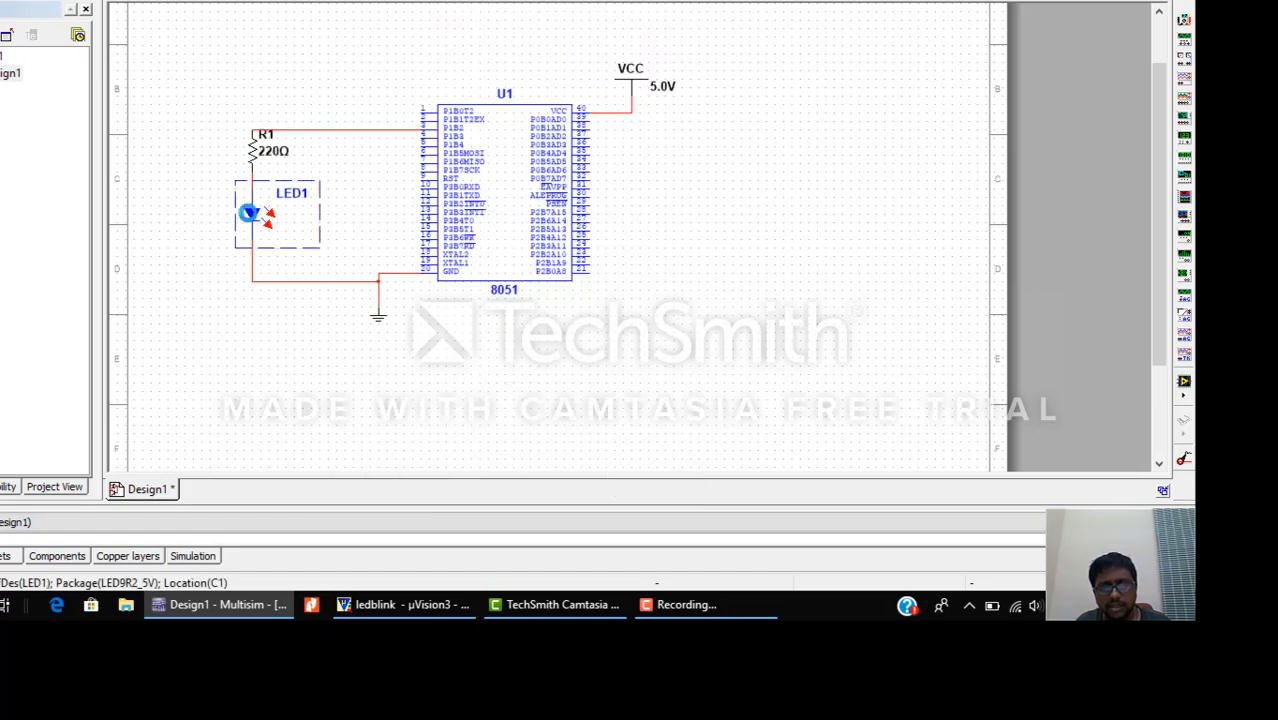
{"action": "double_click", "coordinate": [278, 216]}
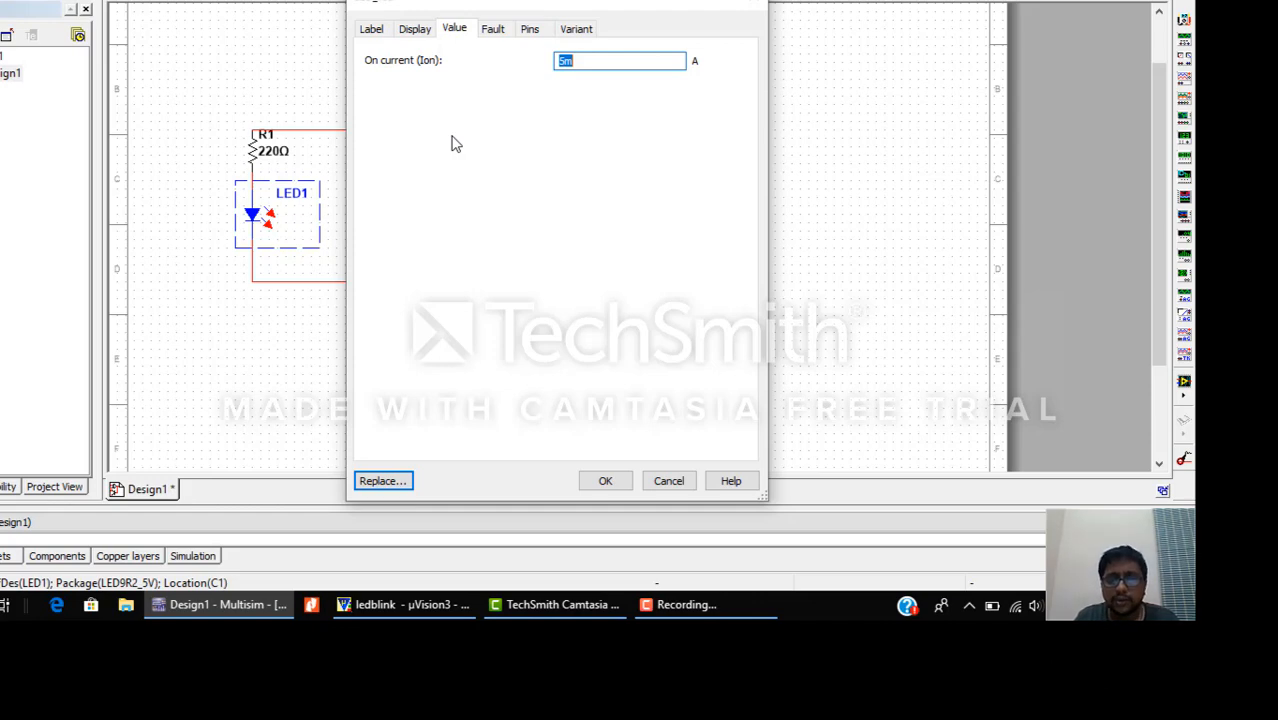
{"action": "type", "text": "0.1"}
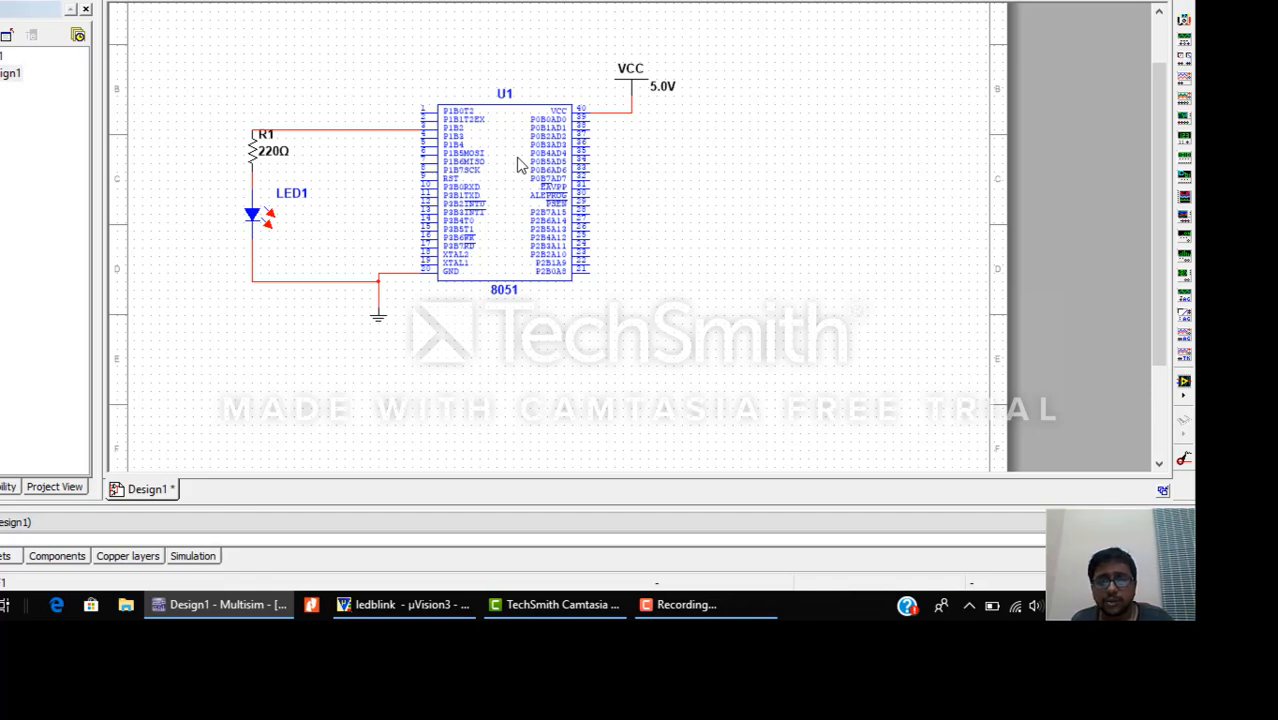
{"action": "mouse_move", "coordinate": [420, 468]}
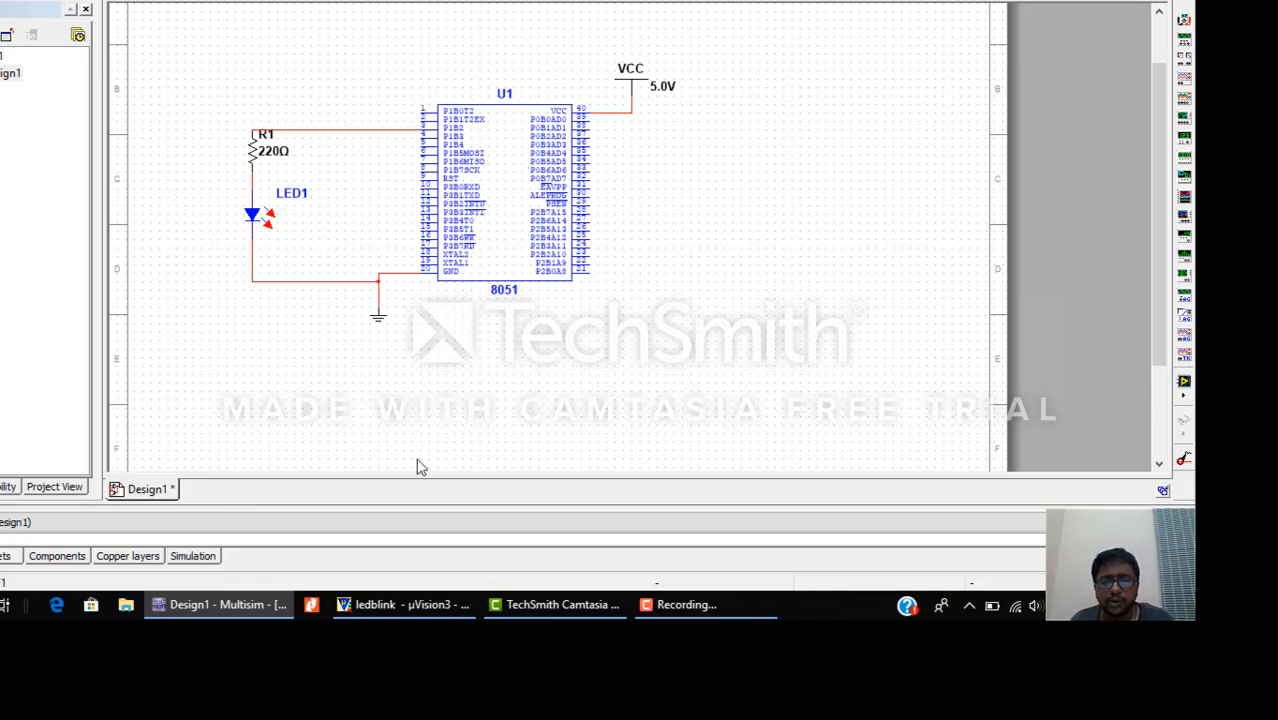
Switch to Keil uVision via the taskbar and select the ledb.c blink code.
{"action": "left_click", "coordinate": [400, 604]}
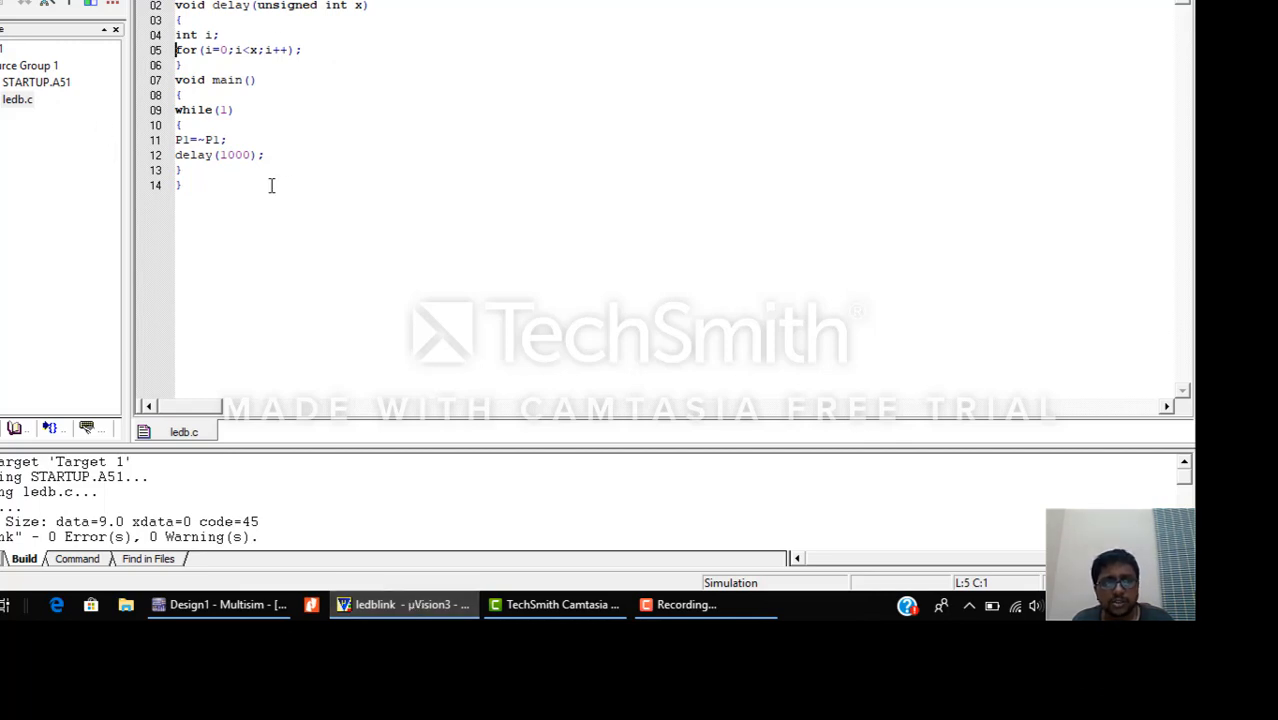
{"action": "left_click_drag", "start_coordinate": [176, 80], "coordinate": [256, 184]}
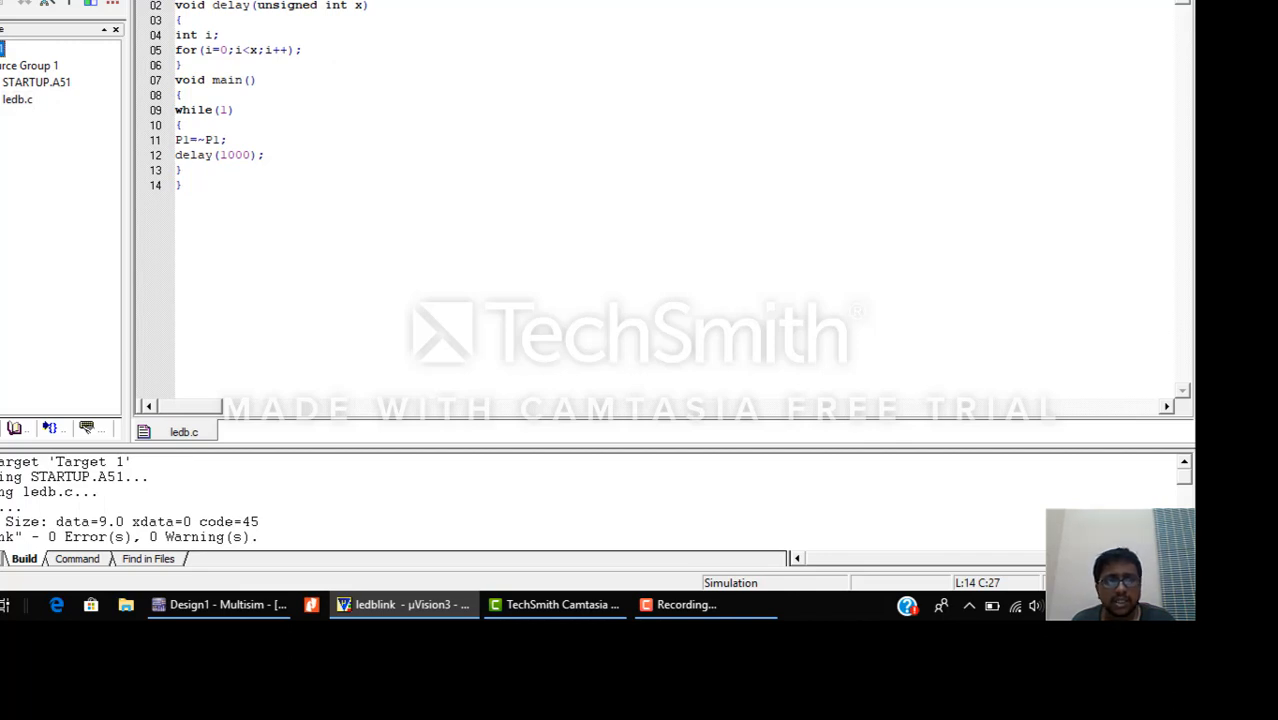
Enable Create HEX File in Target 1's Output options, rebuild to 0 errors, and return to Multisim.
{"action": "right_click", "coordinate": [30, 64]}
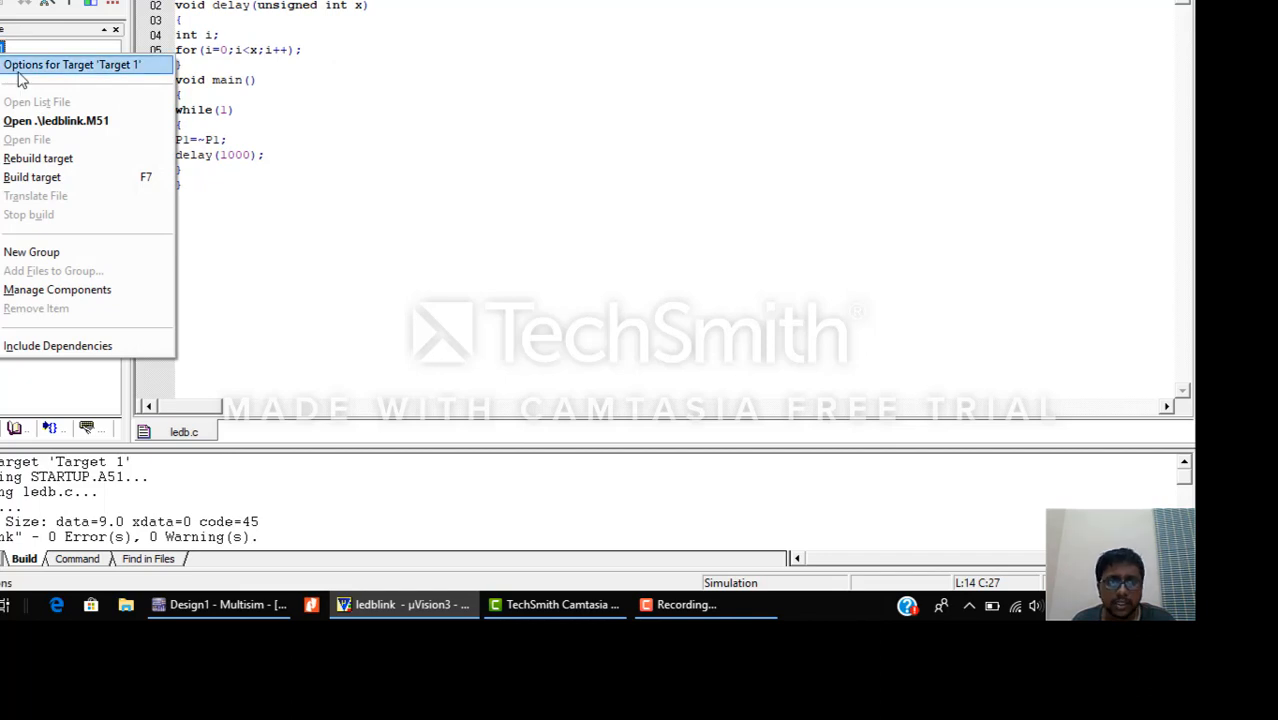
{"action": "left_click", "coordinate": [72, 64]}
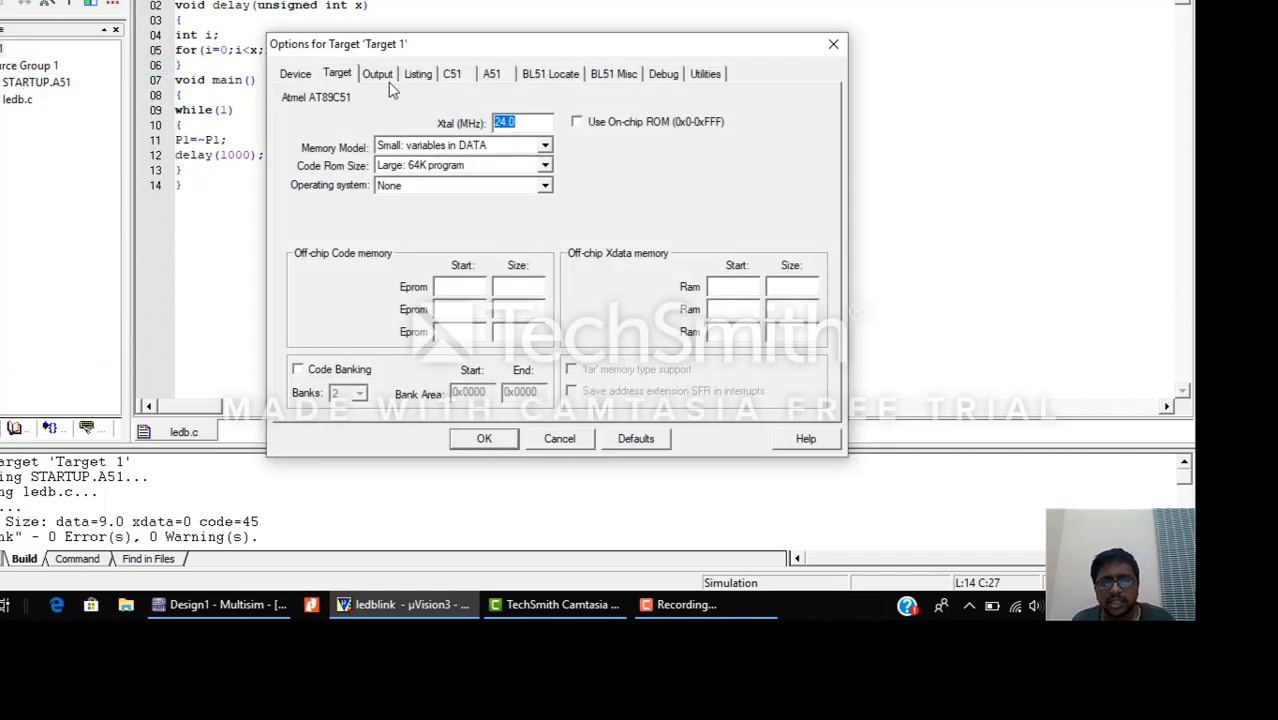
{"action": "left_click", "coordinate": [378, 72]}
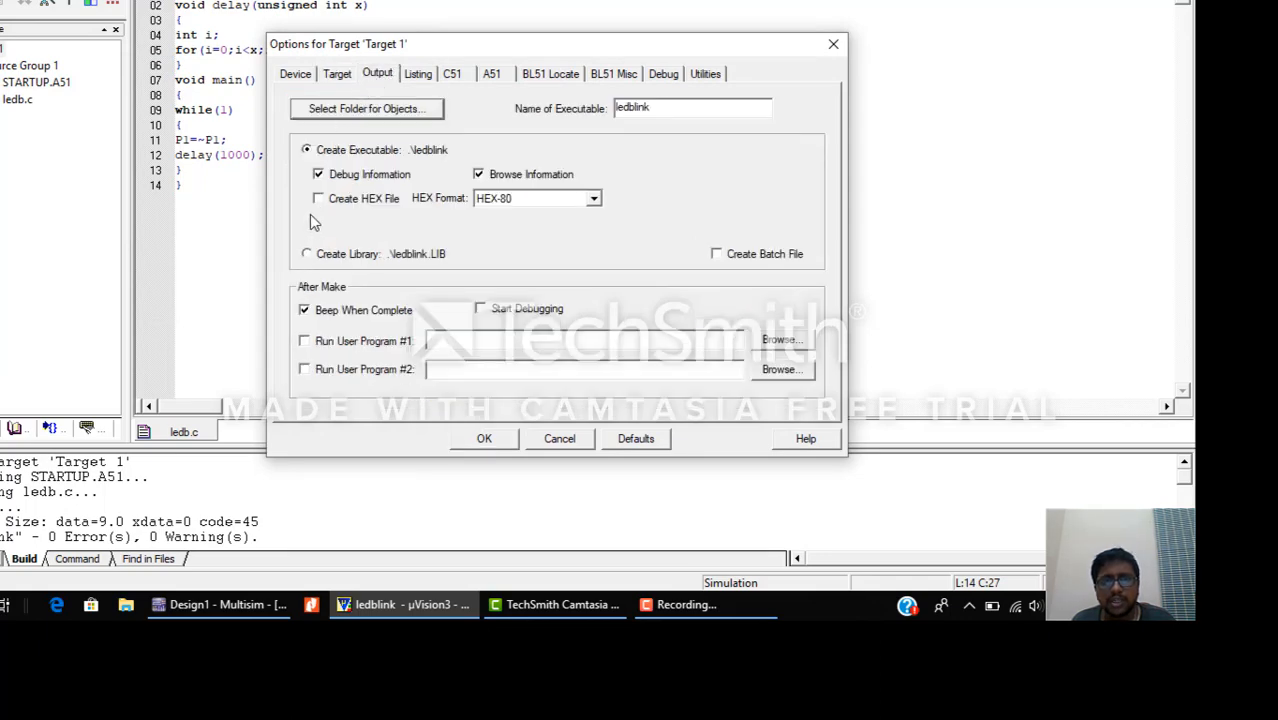
{"action": "left_click", "coordinate": [318, 198]}
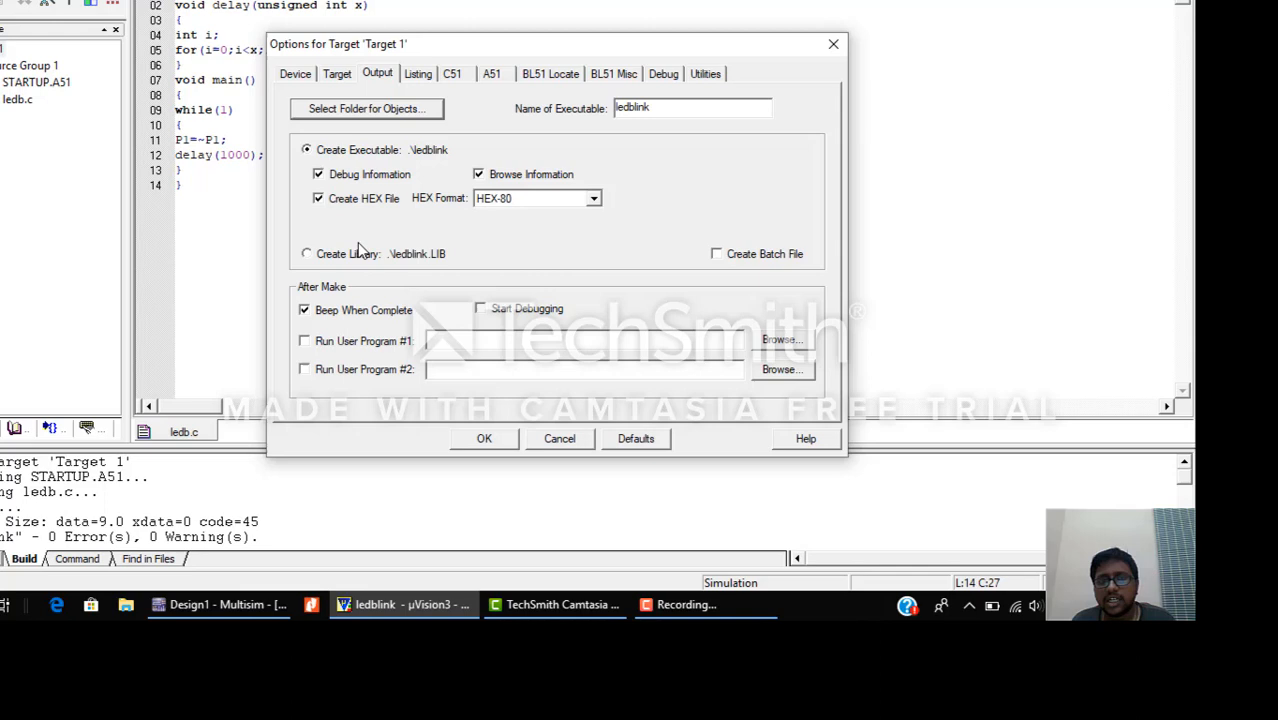
{"action": "left_click", "coordinate": [484, 438]}
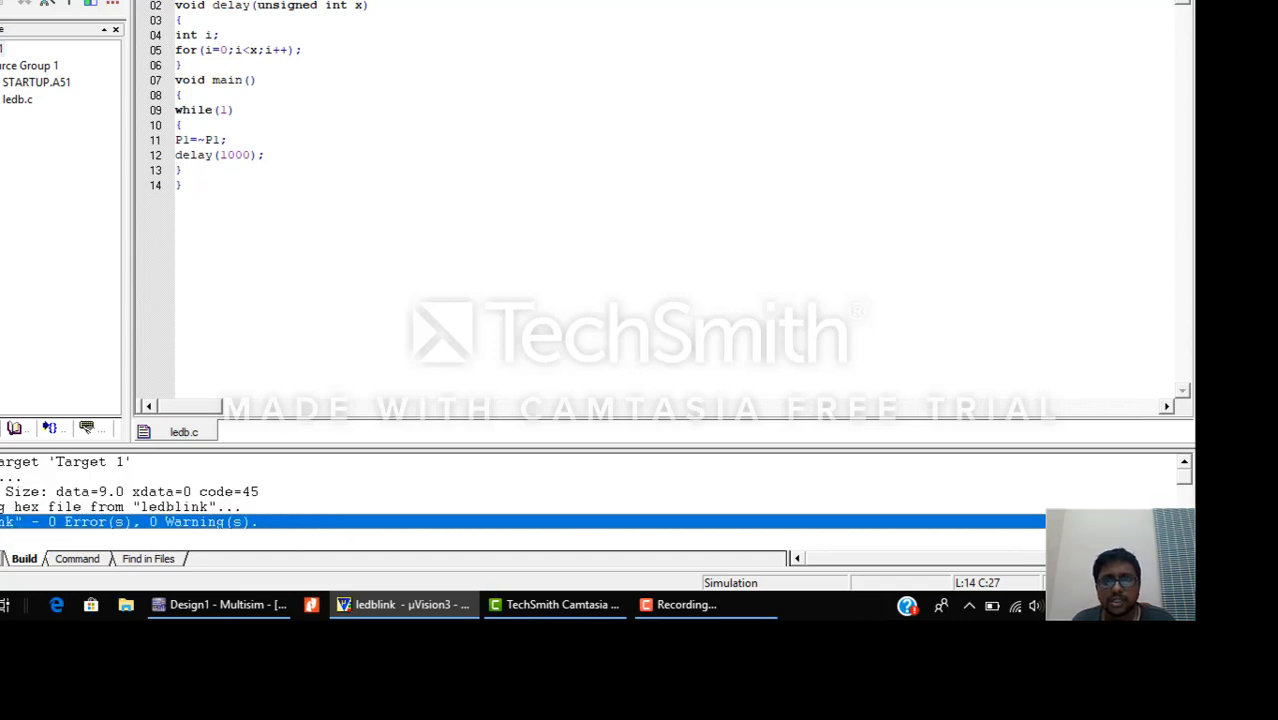
{"action": "left_click", "coordinate": [218, 604]}
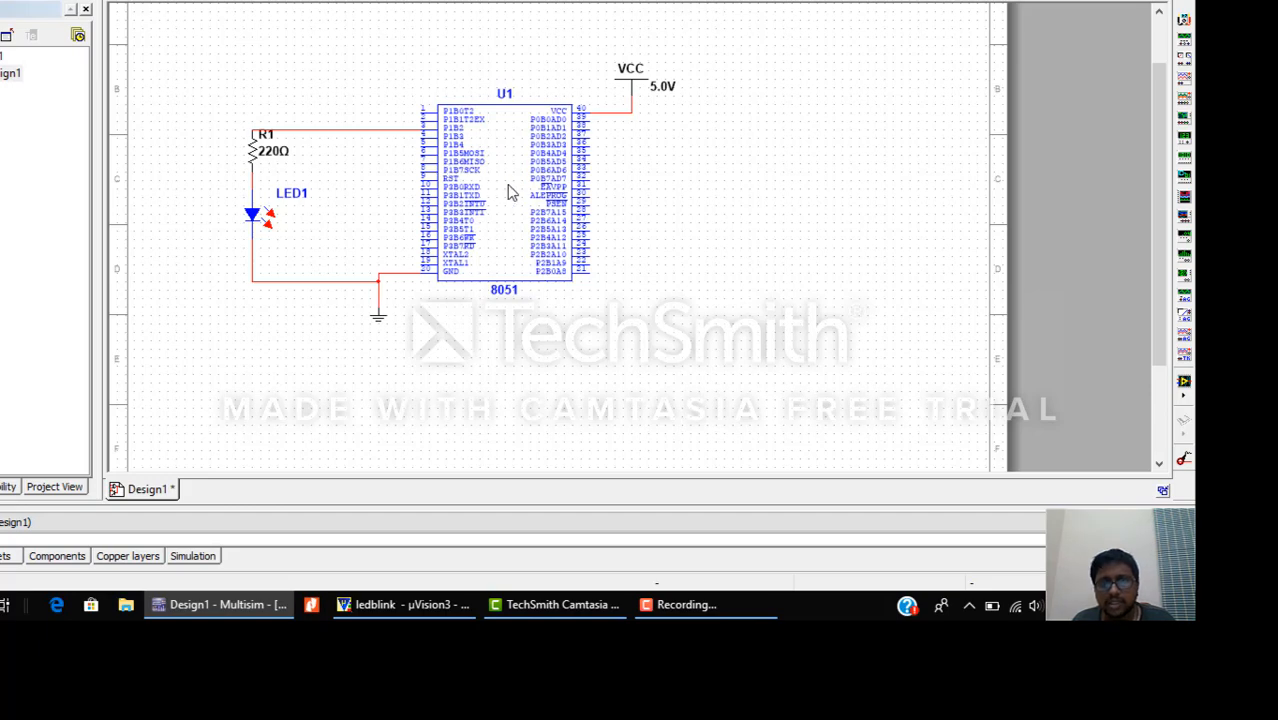
Open the 8051 chip U1's properties and review its Display, Pins and Code settings.
{"action": "double_click", "coordinate": [504, 190]}
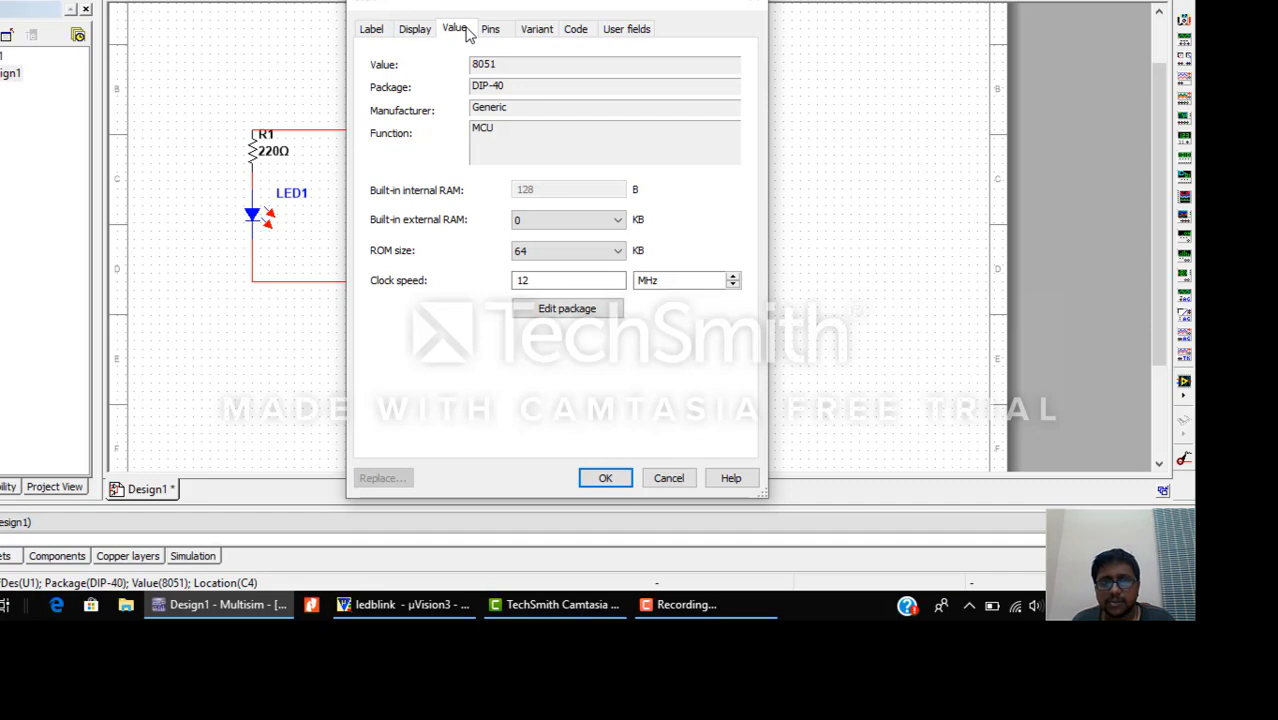
{"action": "left_click", "coordinate": [414, 28]}
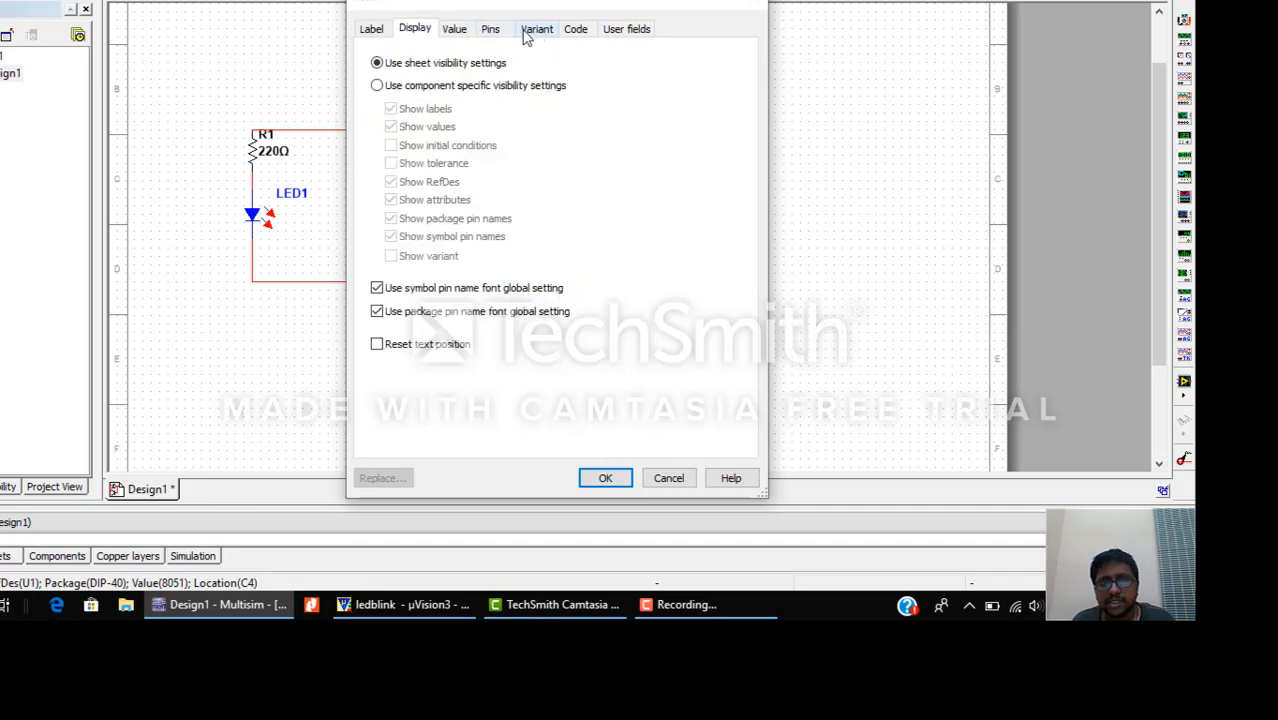
{"action": "left_click", "coordinate": [490, 28]}
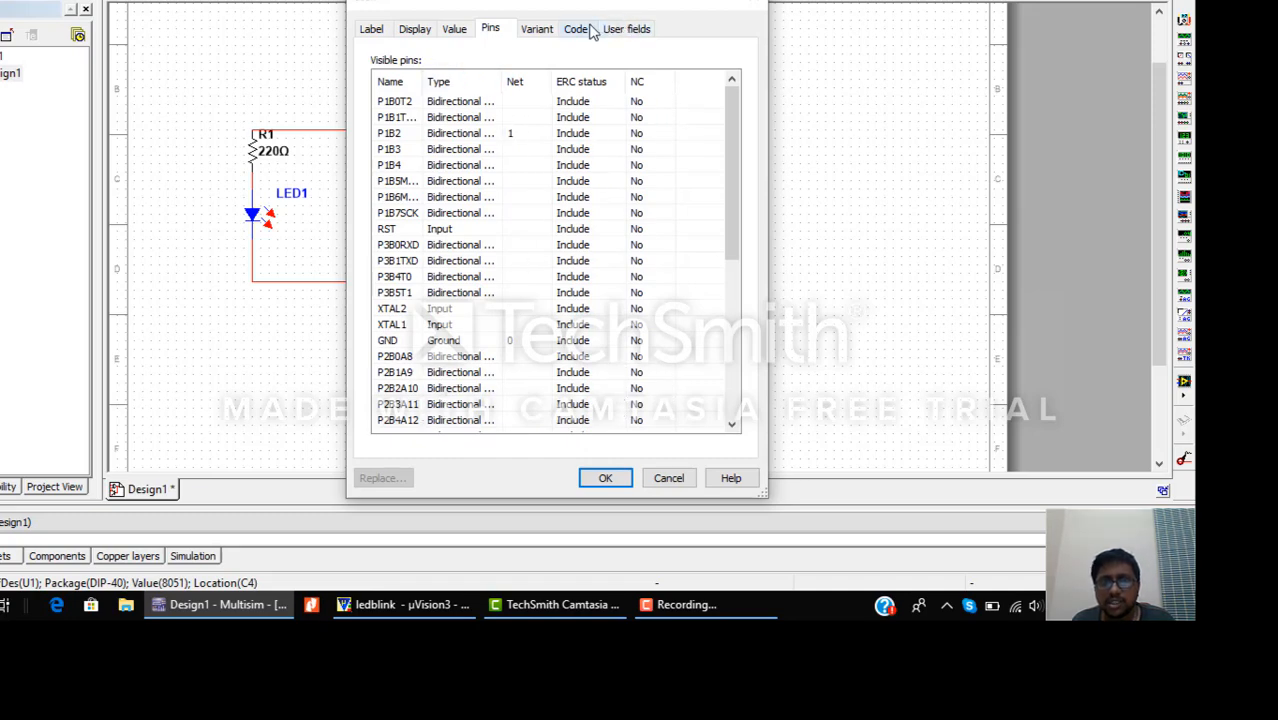
{"action": "left_click", "coordinate": [576, 28]}
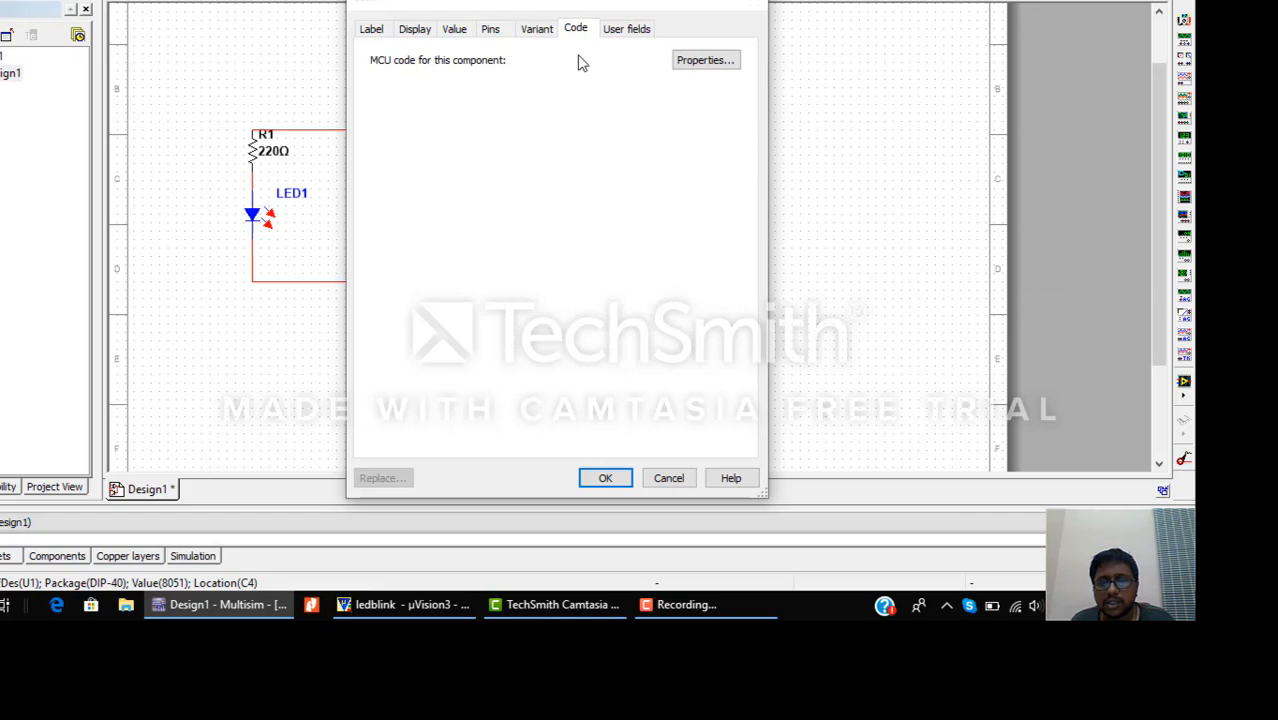
{"action": "mouse_move", "coordinate": [464, 70]}
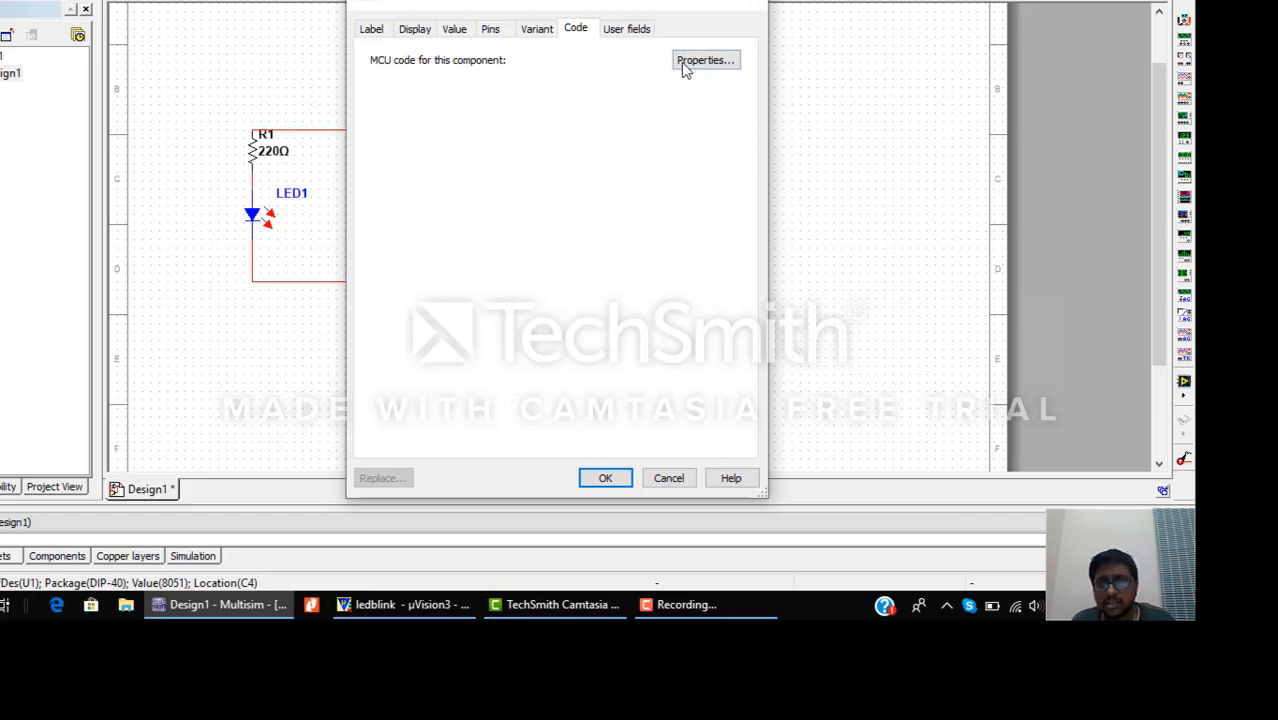
Load ledblink.hex from the KEIL folder as U1's machine code file and confirm.
{"action": "left_click", "coordinate": [704, 60]}
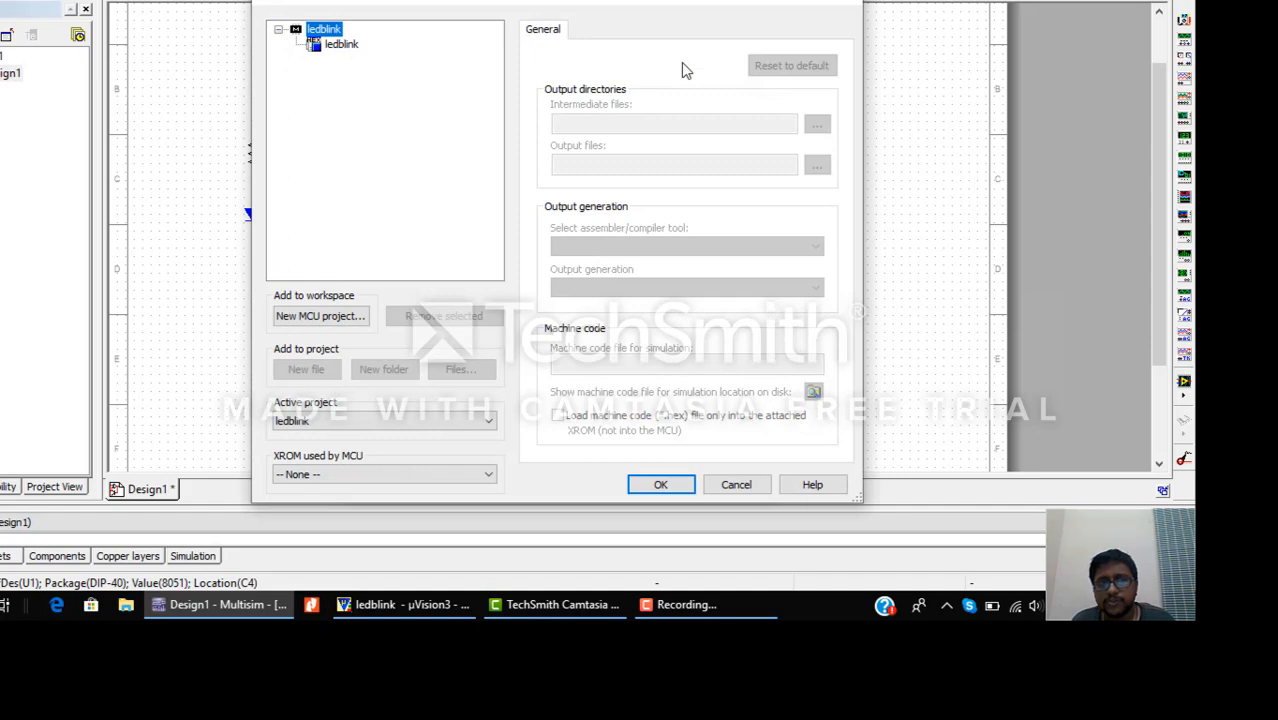
{"action": "left_click", "coordinate": [340, 44]}
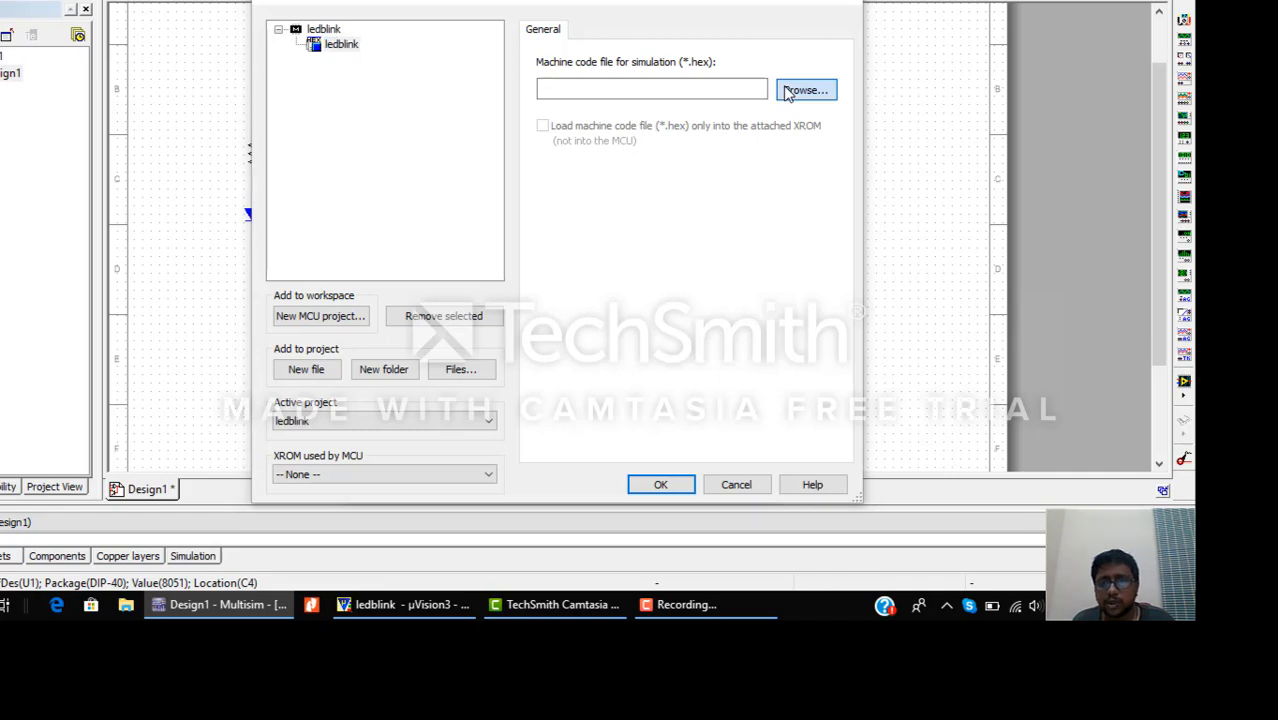
{"action": "left_click", "coordinate": [806, 90]}
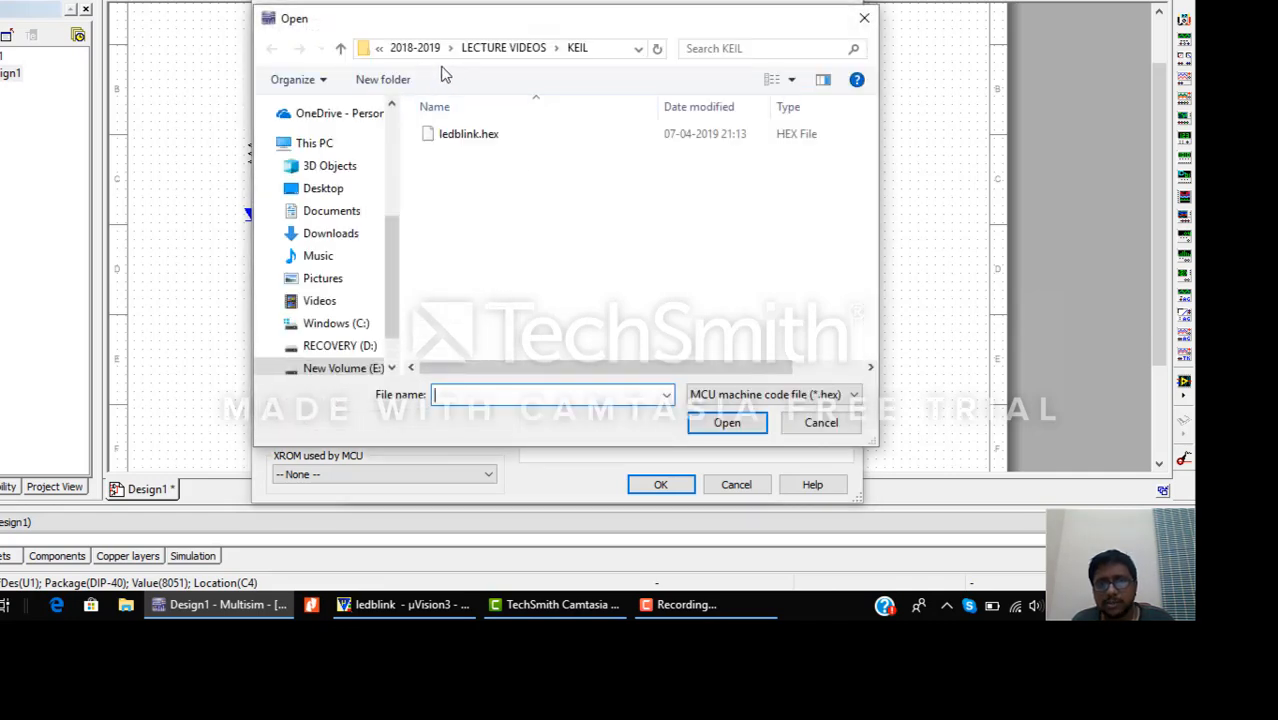
{"action": "left_click", "coordinate": [470, 132]}
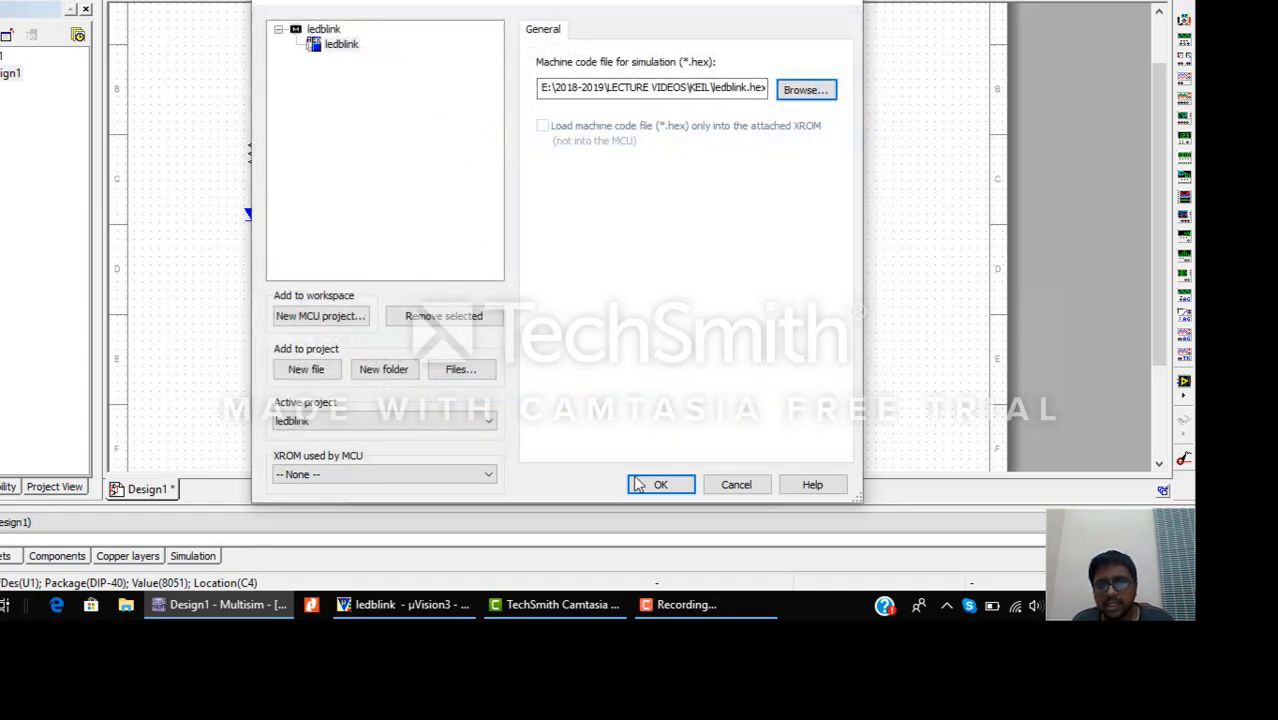
{"action": "left_click", "coordinate": [660, 484]}
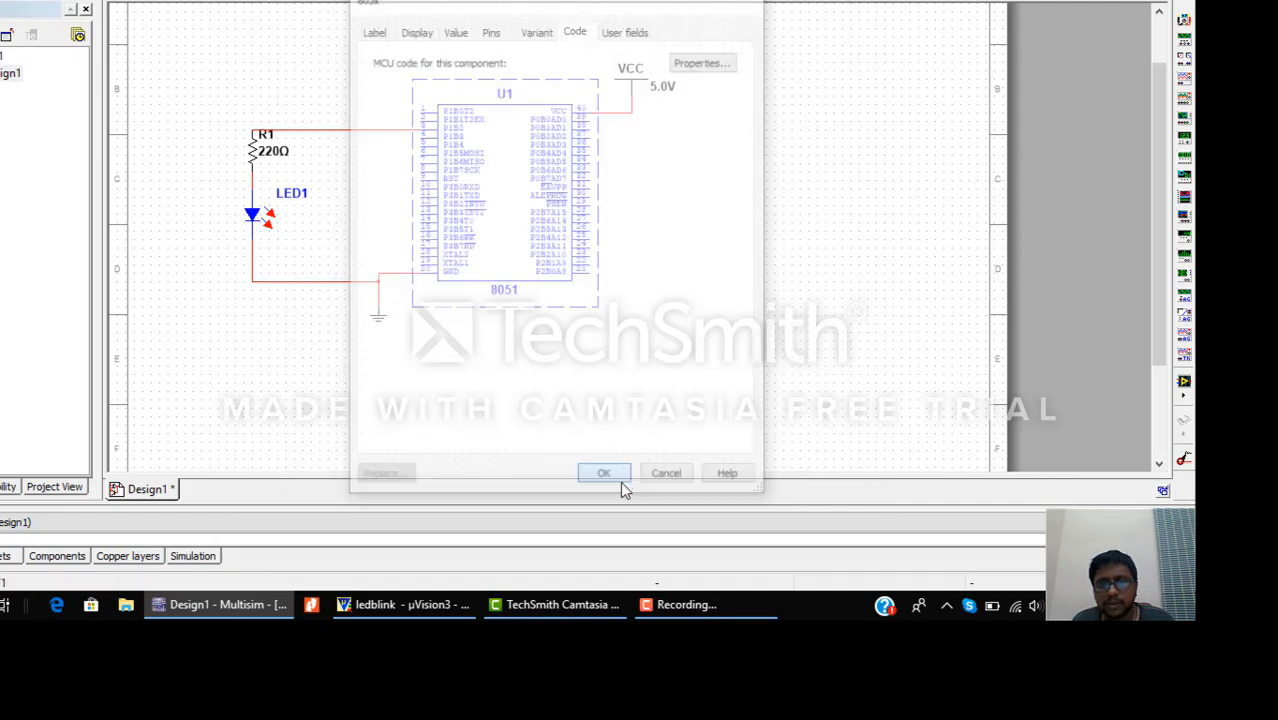
{"action": "left_click", "coordinate": [604, 472]}
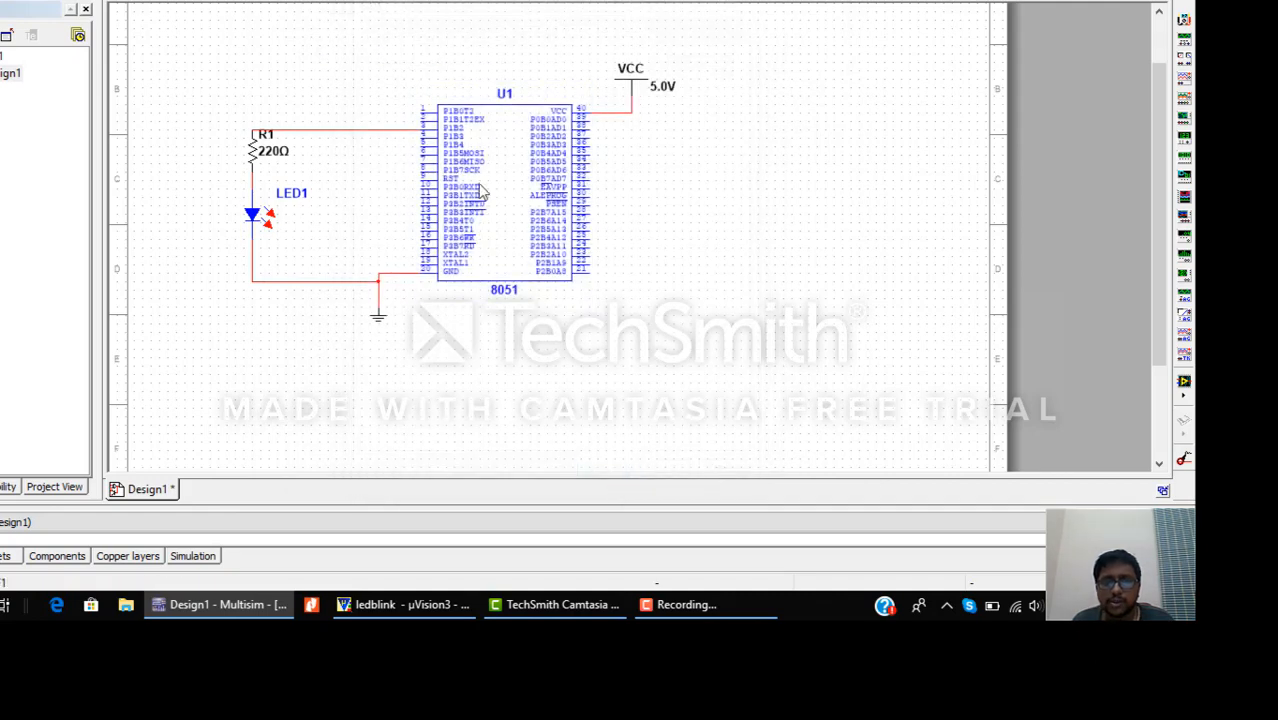
{"action": "mouse_move", "coordinate": [426, 164]}
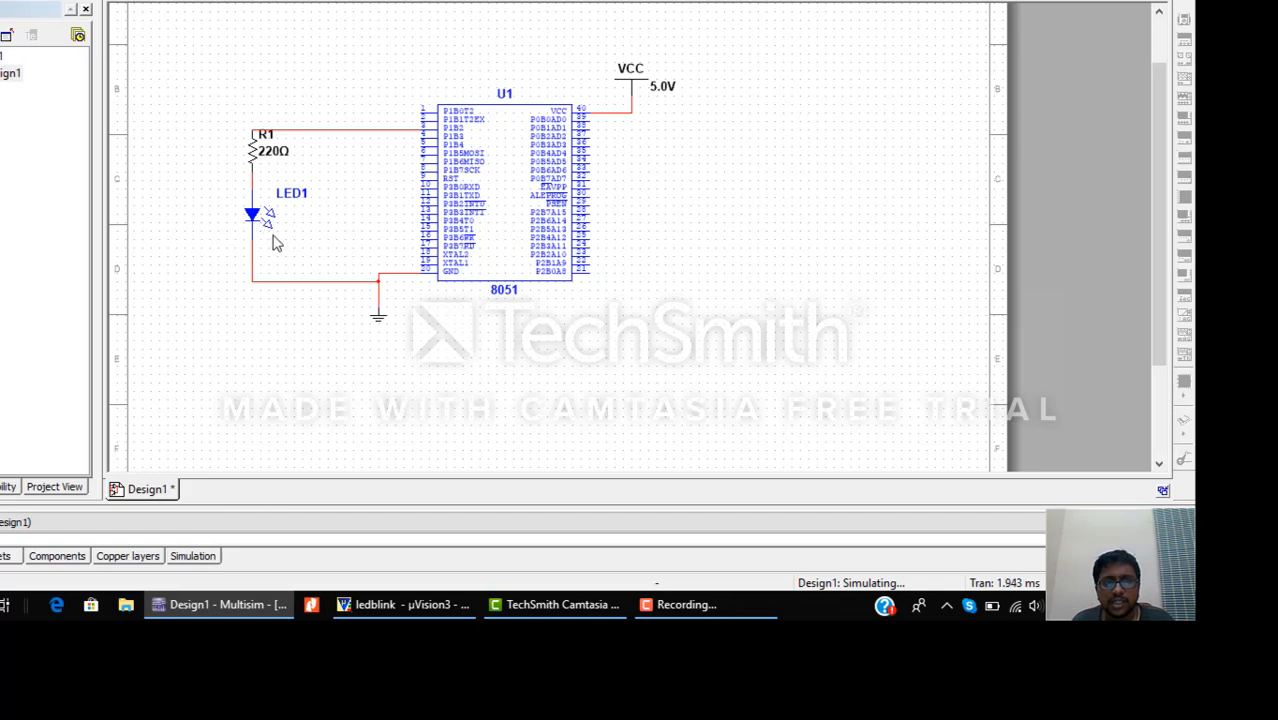
{"action": "mouse_move", "coordinate": [318, 248]}
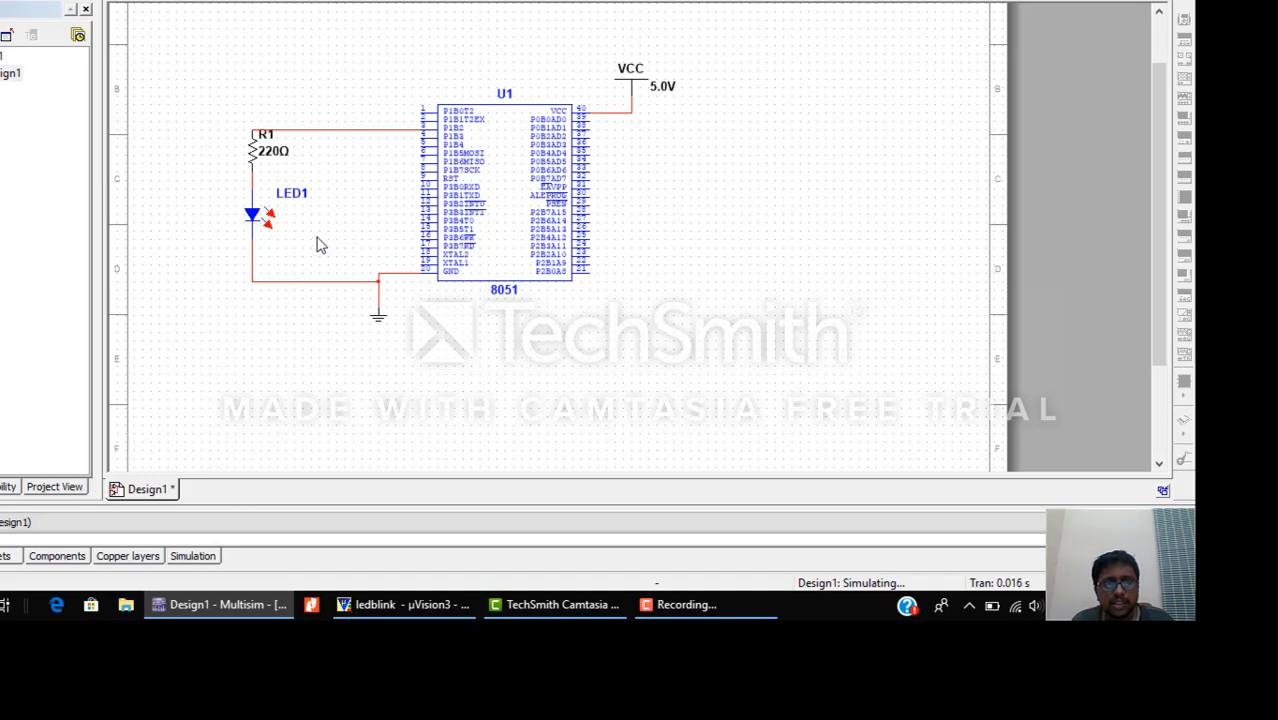
{"action": "mouse_move", "coordinate": [370, 124]}
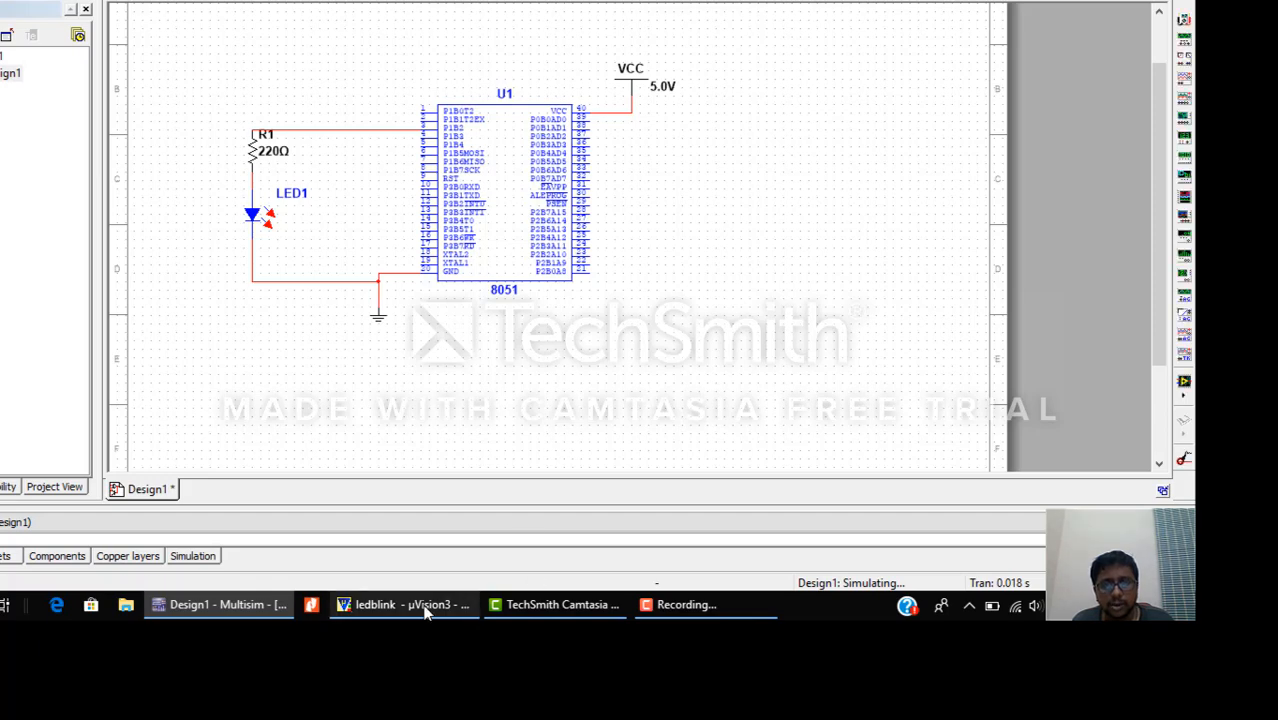
Edit the delay value in ledb.c and rebuild the ledblink project with 0 errors.
{"action": "left_click", "coordinate": [404, 604]}
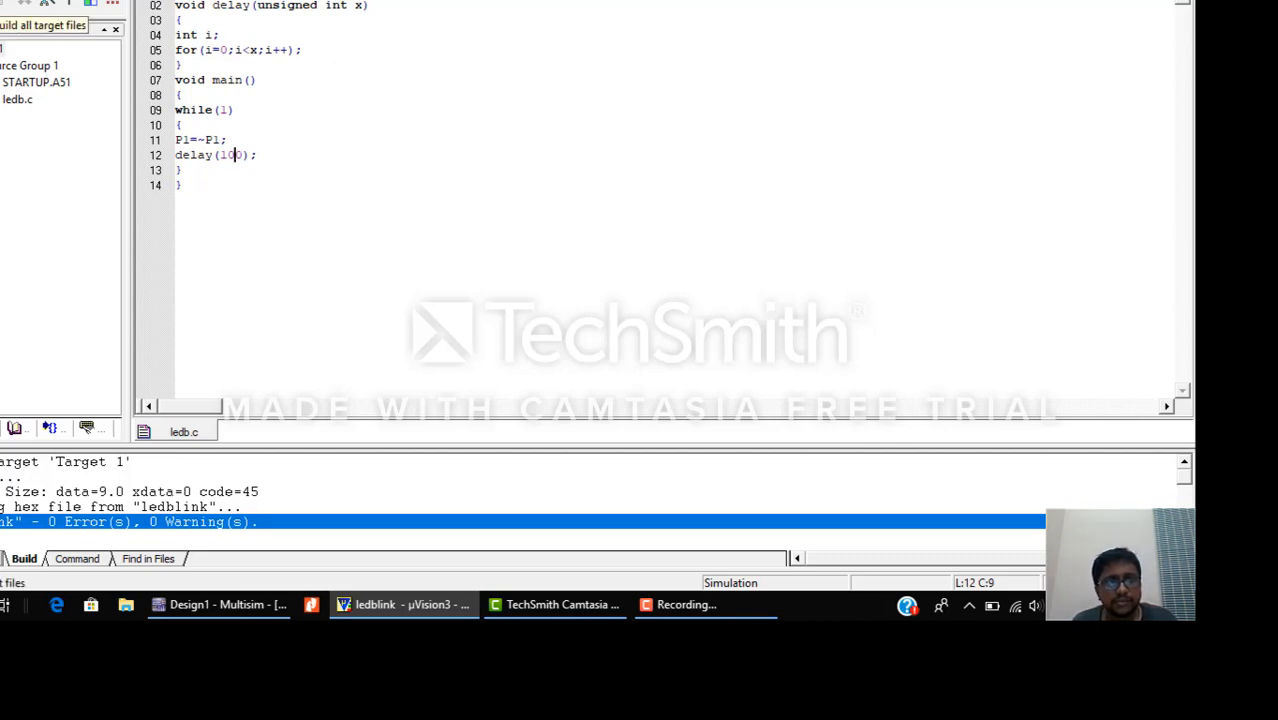
{"action": "left_click", "coordinate": [44, 24]}
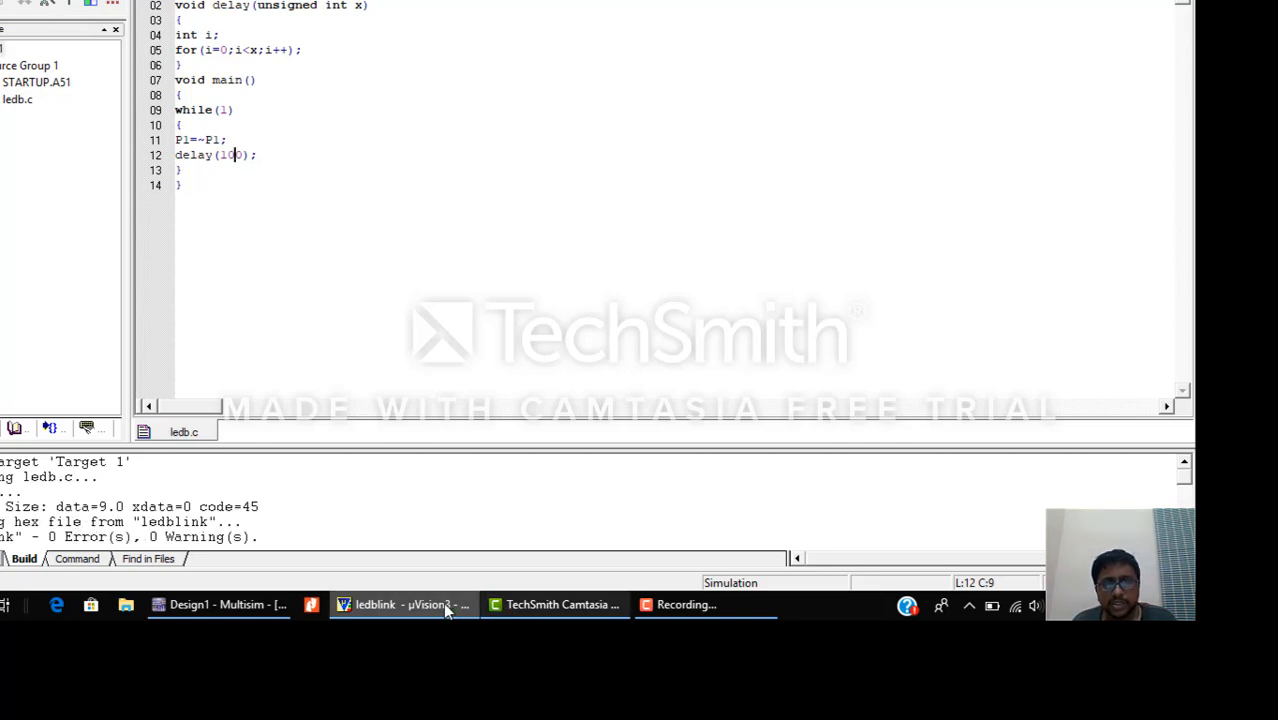
Return to the Multisim 8051 LED schematic to run the simulation again.
{"action": "left_click", "coordinate": [218, 604]}
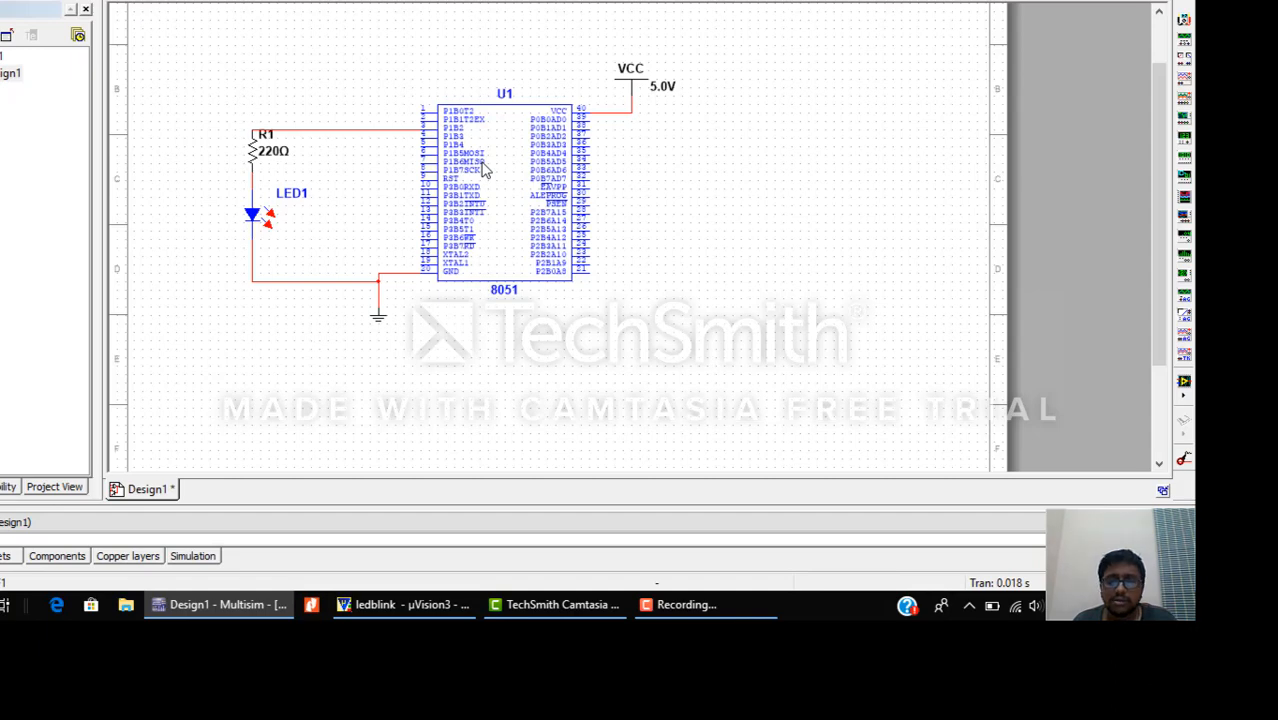
{"action": "mouse_move", "coordinate": [390, 14]}
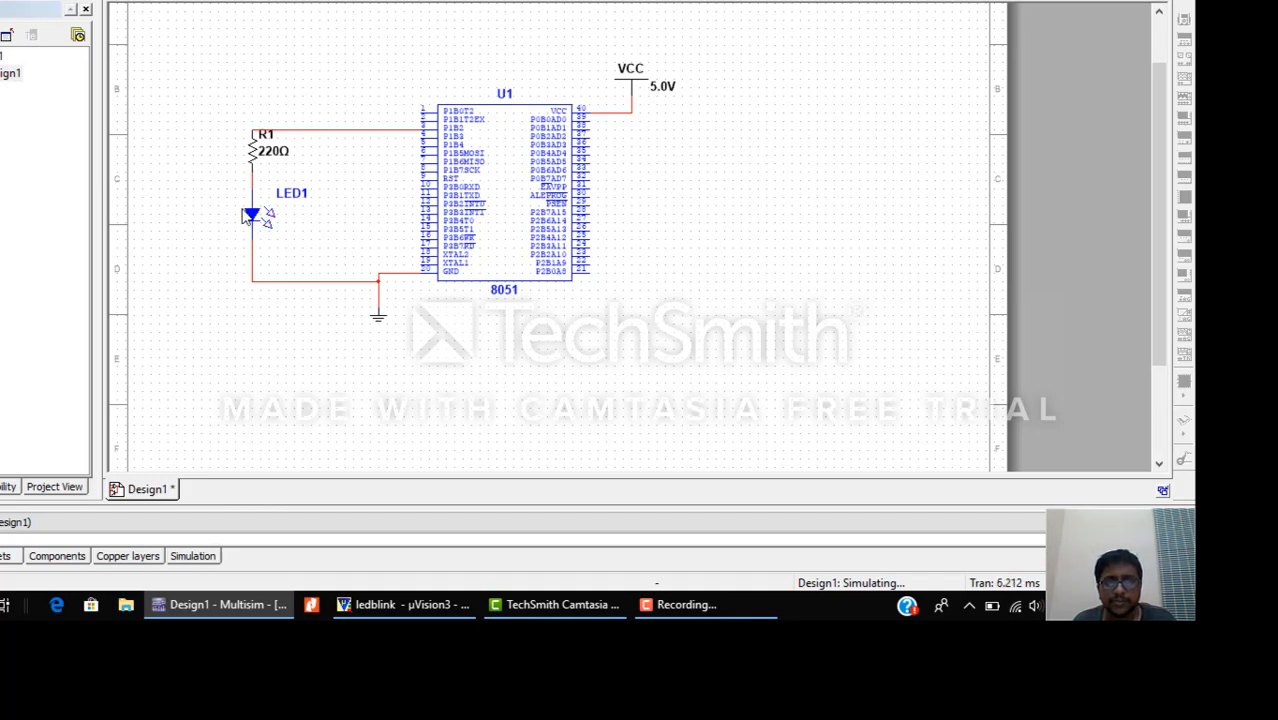
{"action": "mouse_move", "coordinate": [426, 8]}
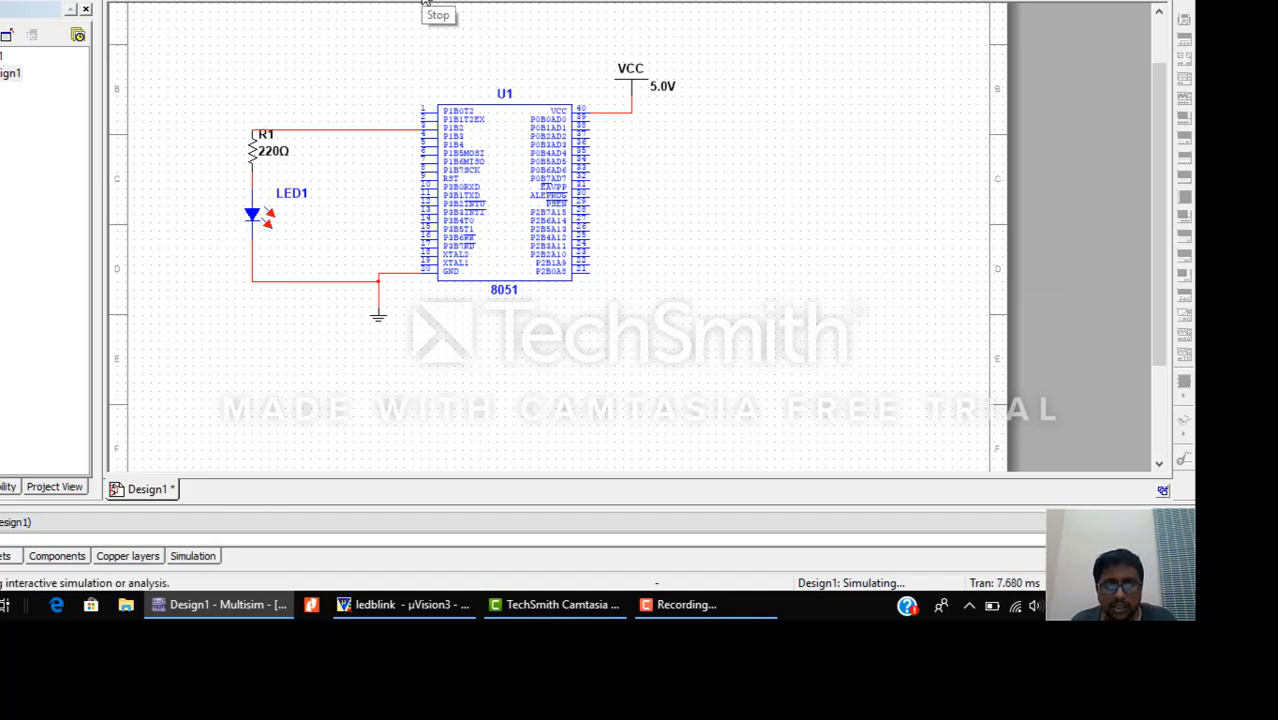